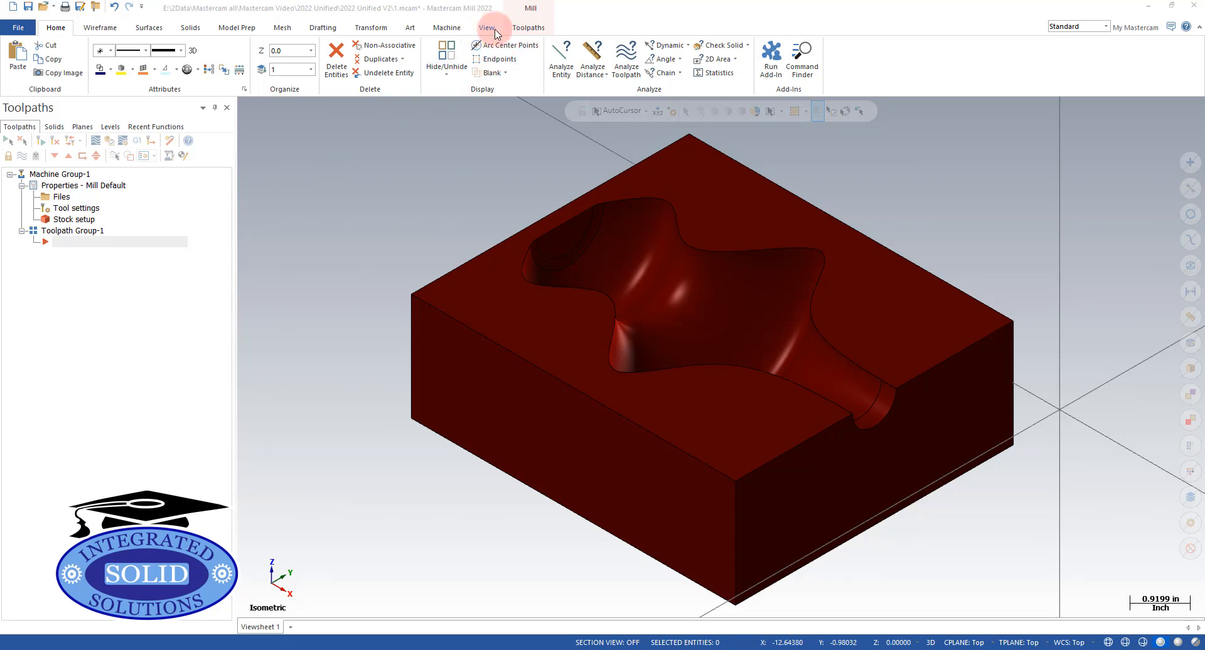
Start a Unified toolpath and add an automatic Machining boundary - Parallel cut pattern
left_click(528, 28)
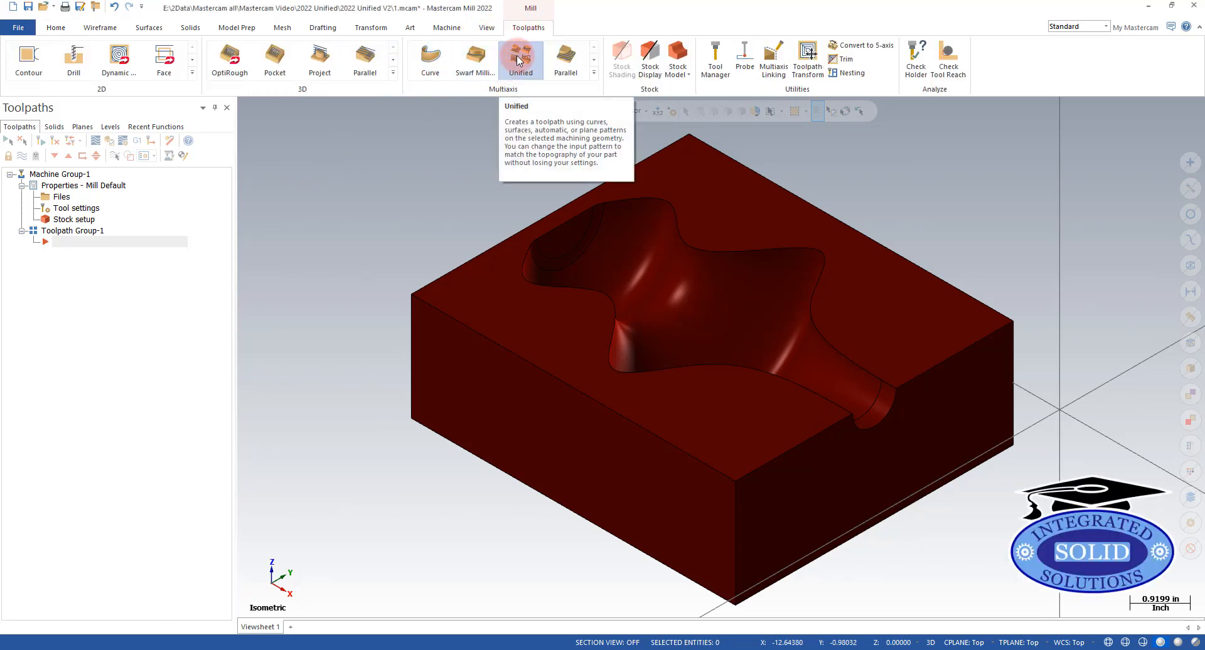
left_click(521, 56)
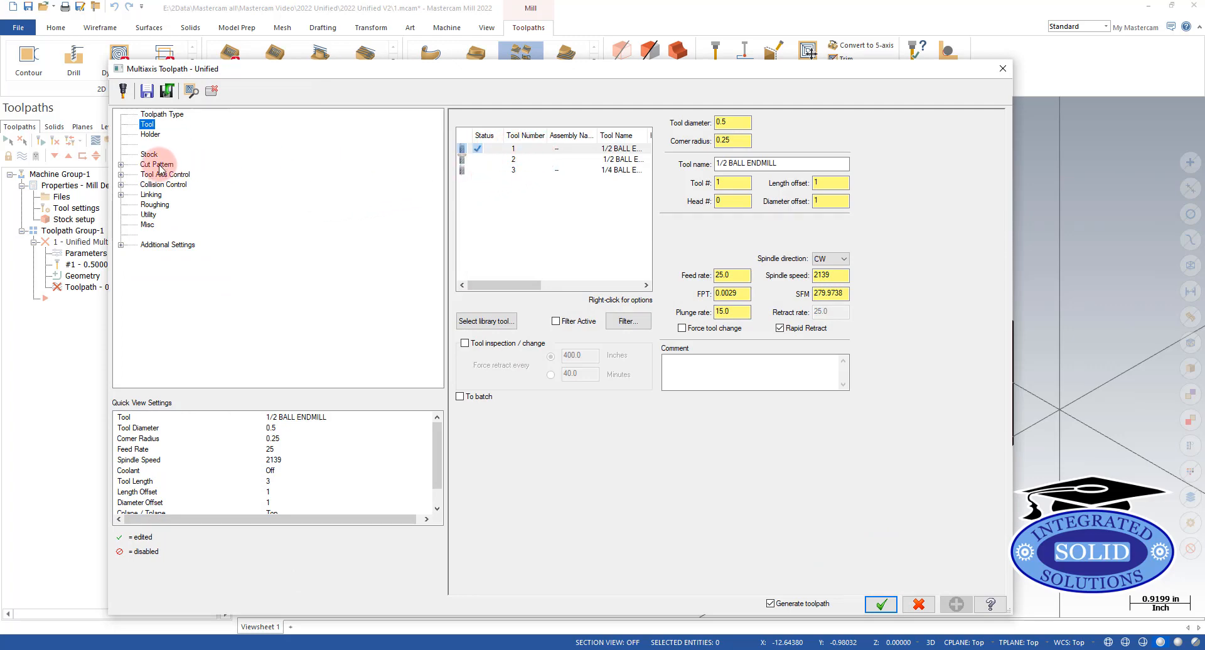
left_click(155, 164)
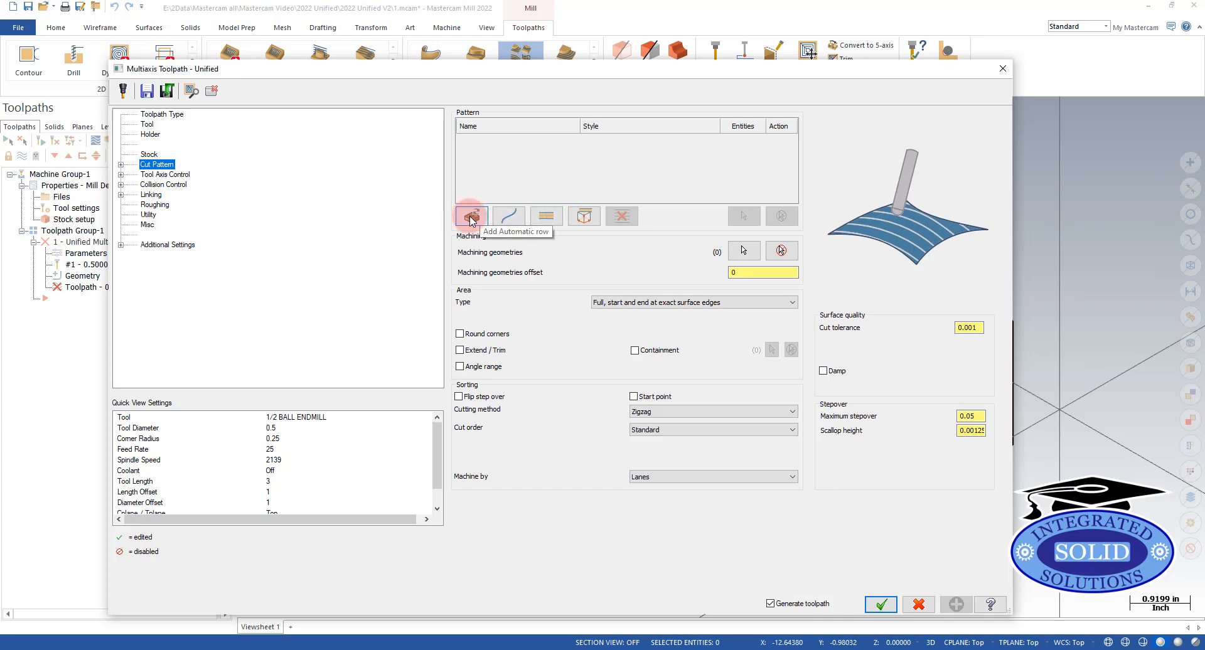
left_click(471, 216)
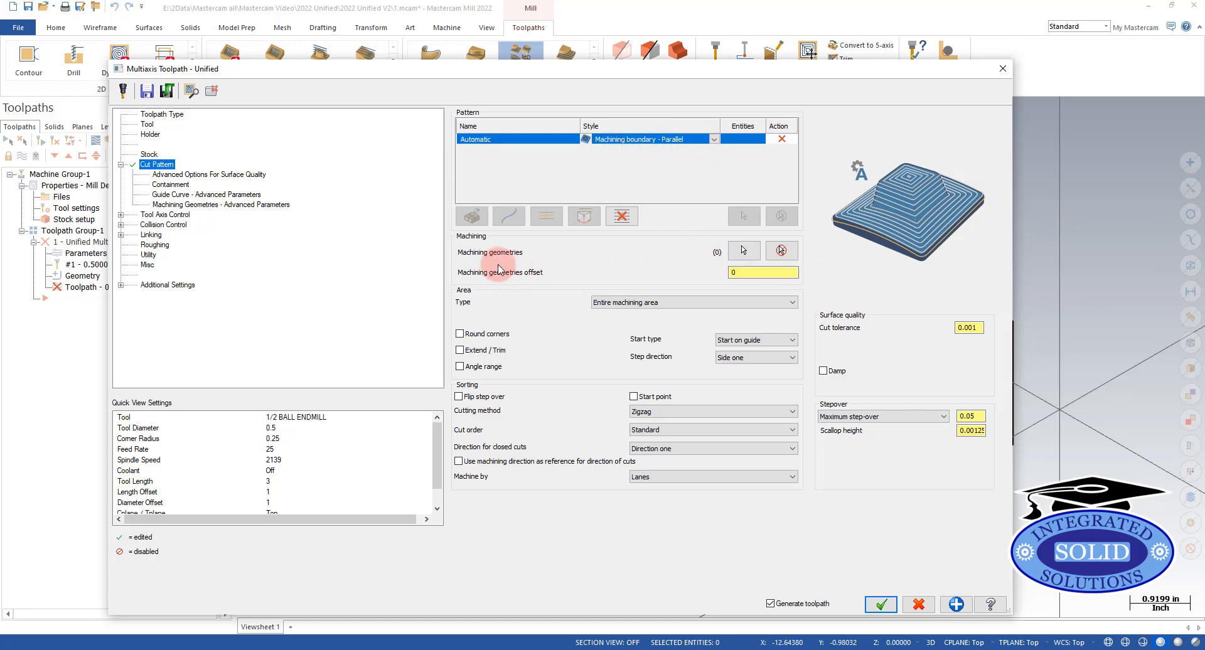
Select the four pocket faces as the toolpath's machining geometries
left_click(744, 250)
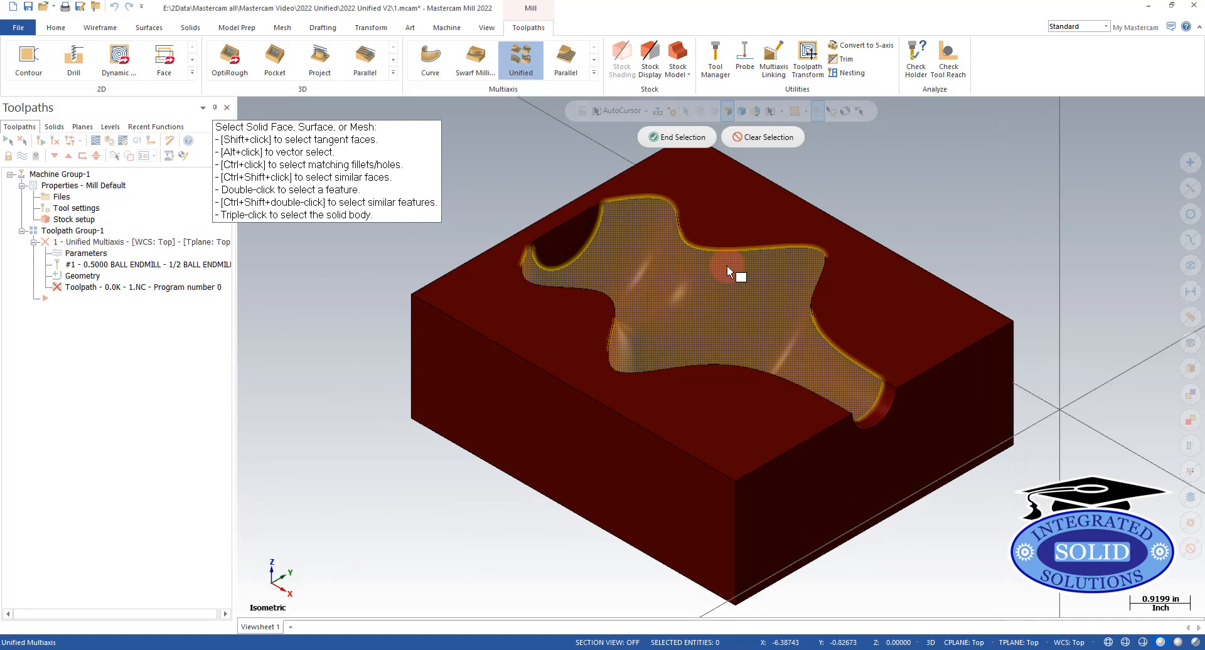
mouse_move(854, 418)
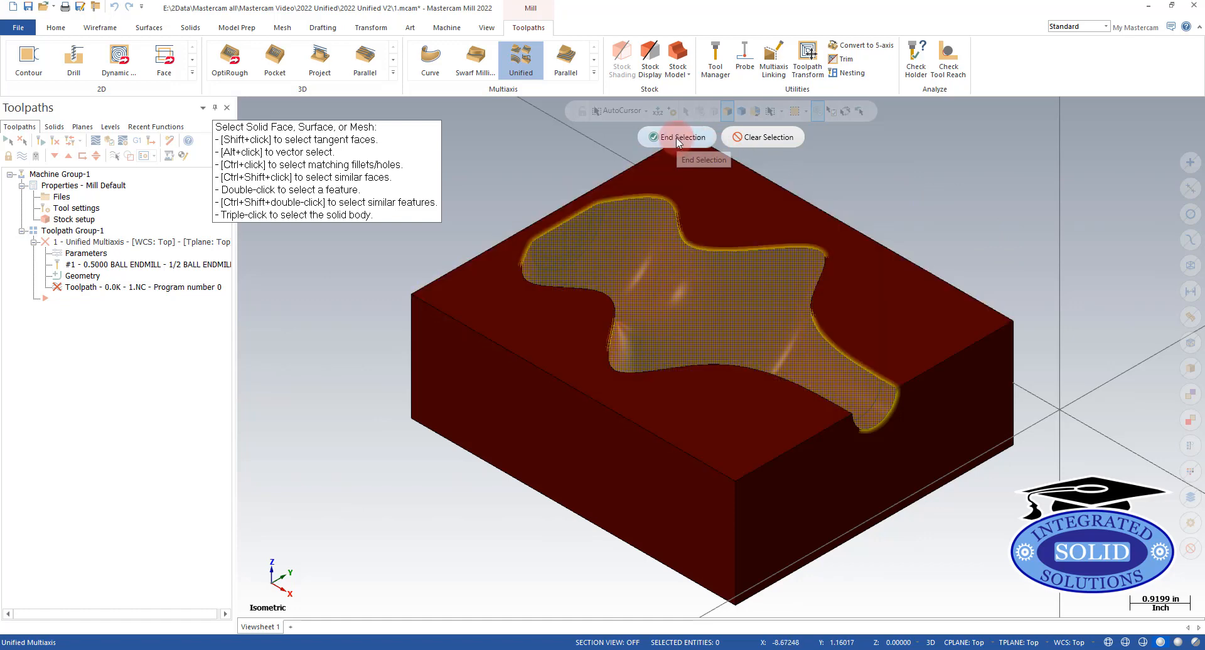
left_click(677, 137)
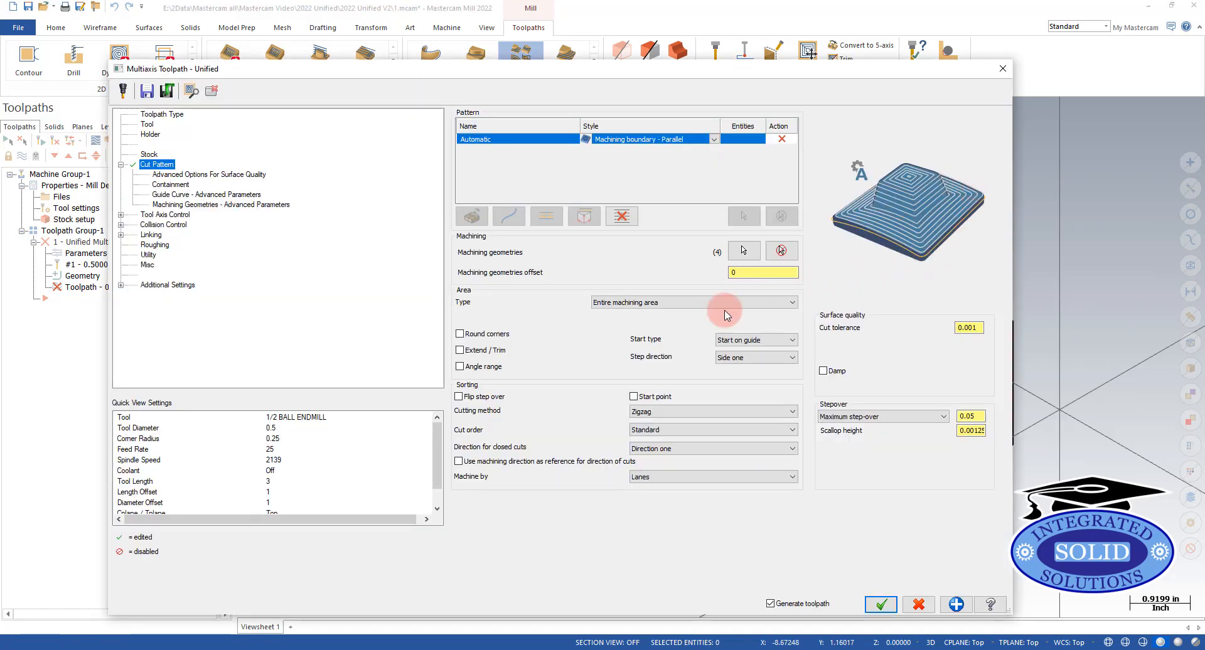
mouse_move(168, 223)
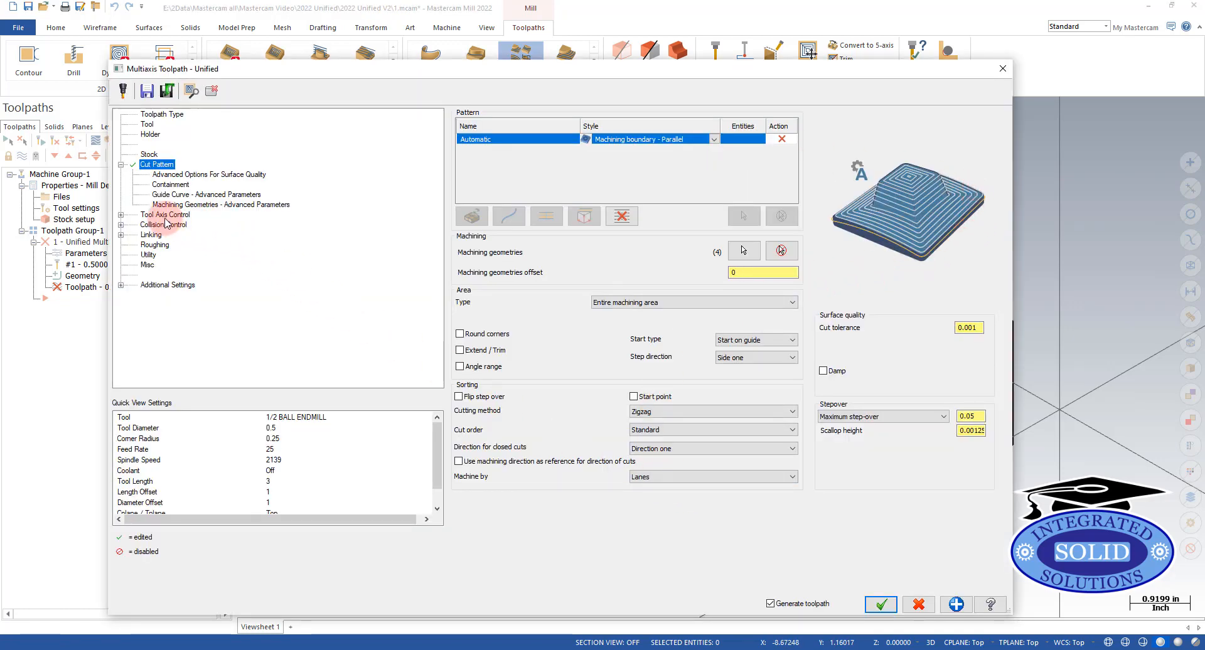
Set the Tool Axis Control output format to 3 Axis and generate the toolpath
left_click(164, 215)
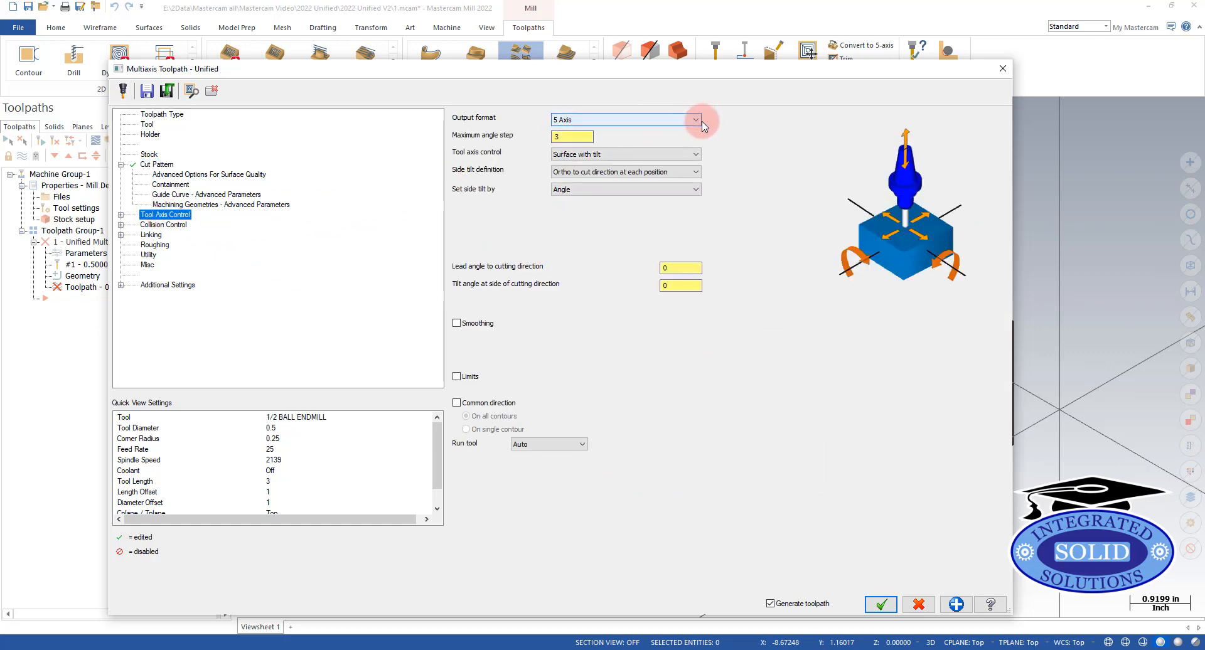
left_click(695, 120)
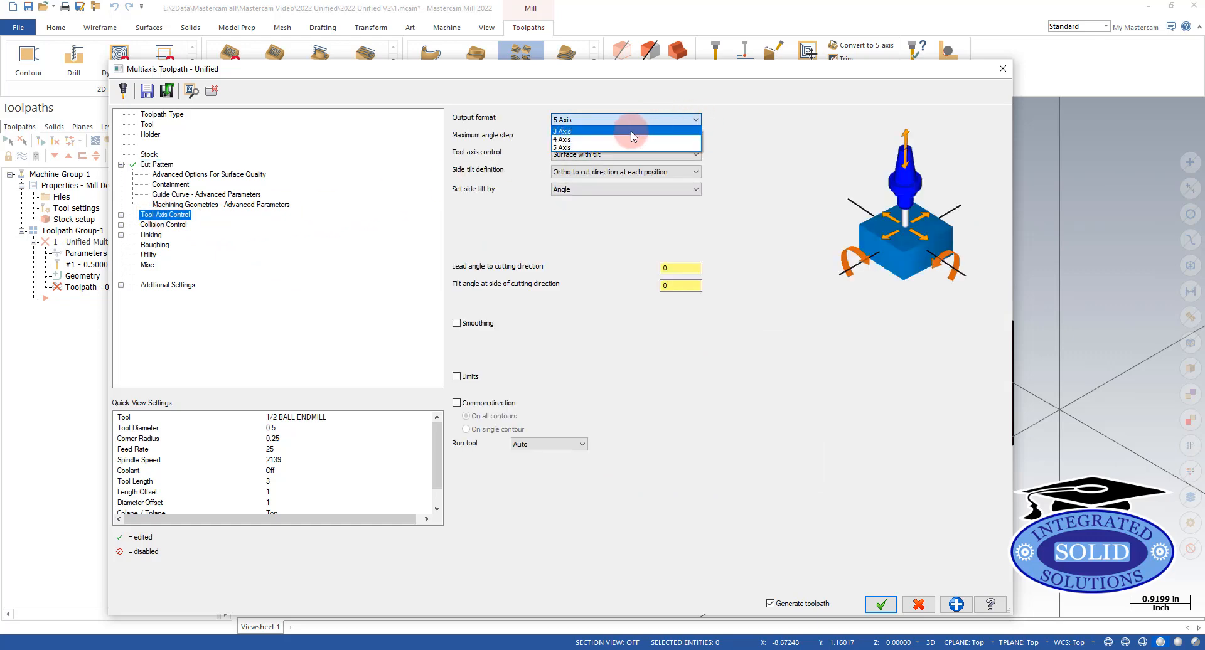
left_click(563, 131)
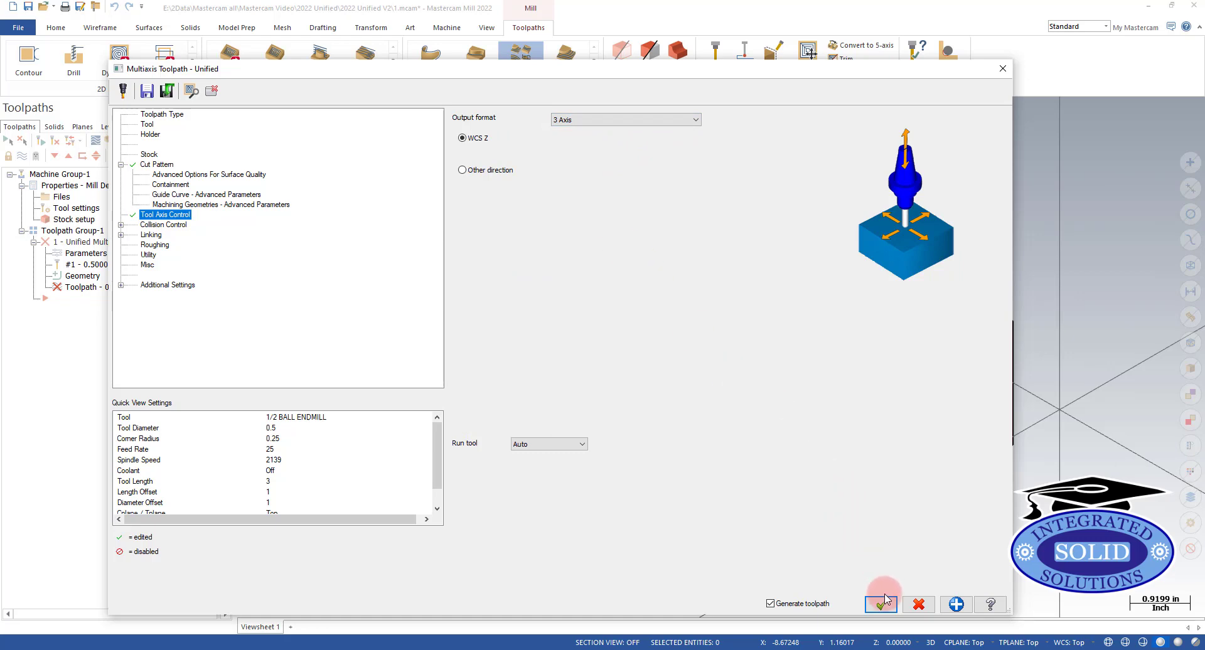
left_click(881, 604)
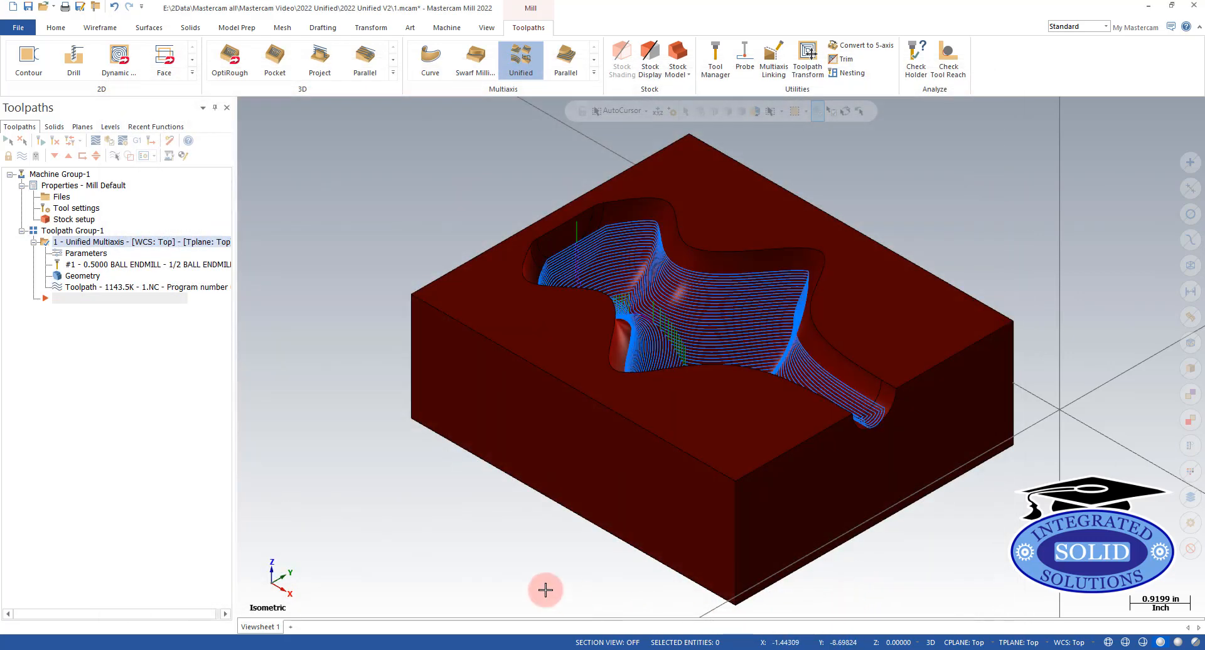
mouse_move(275, 256)
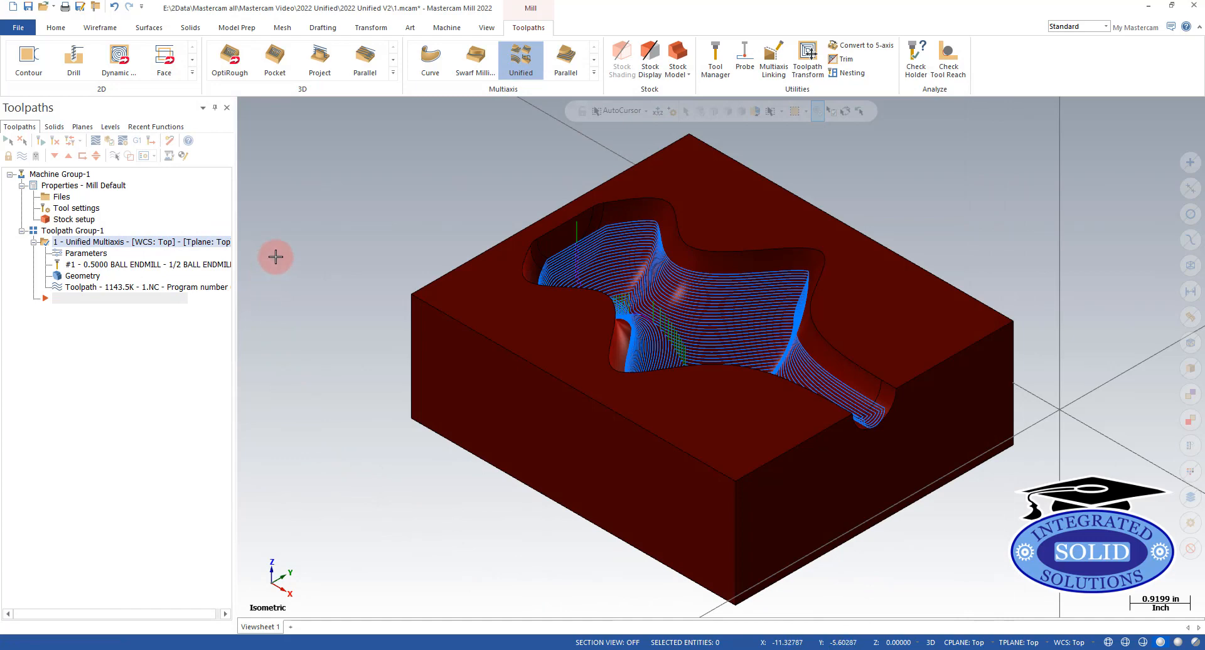
left_click(60, 291)
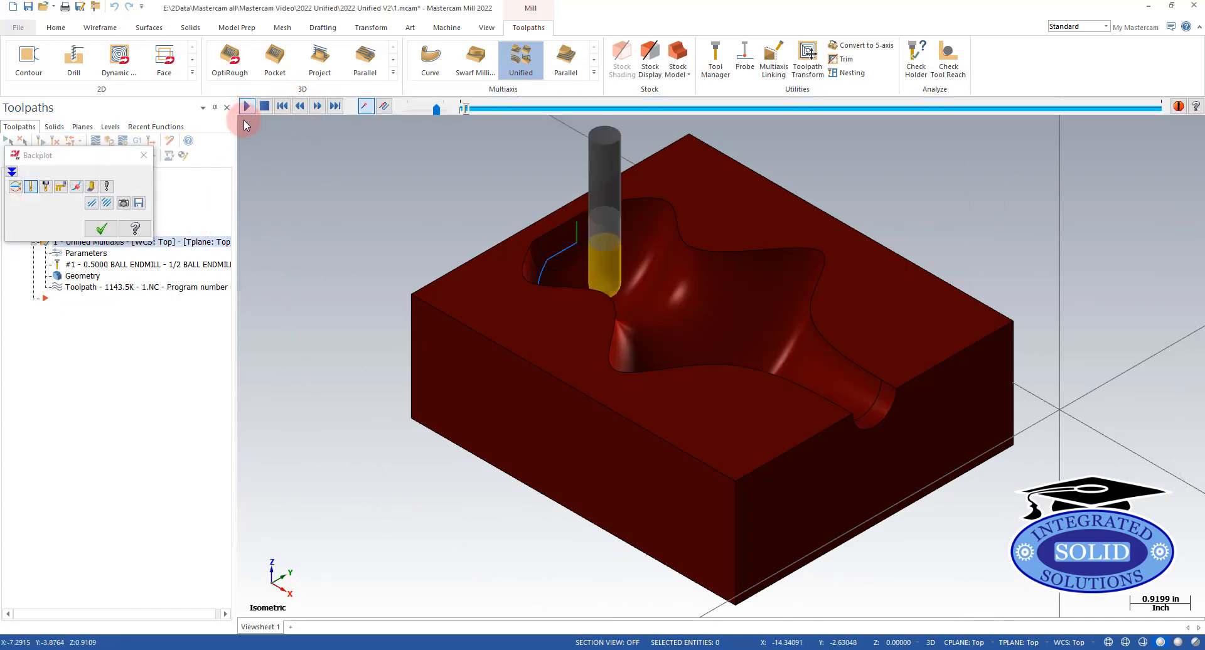
left_click(247, 105)
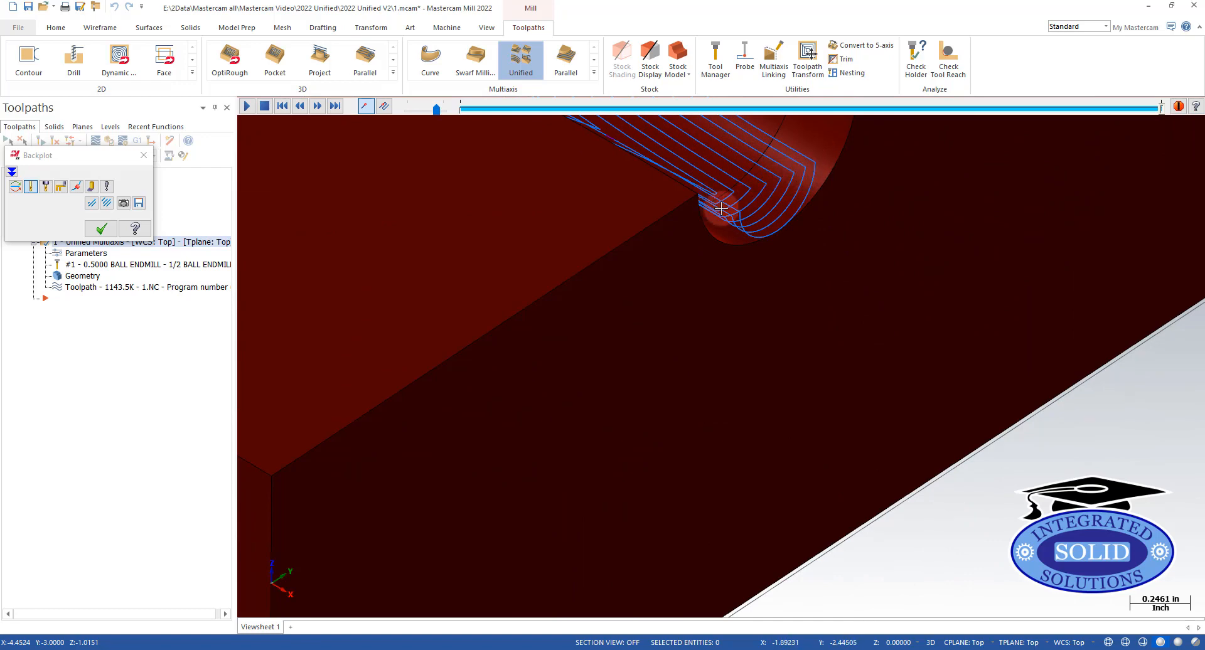
mouse_move(768, 187)
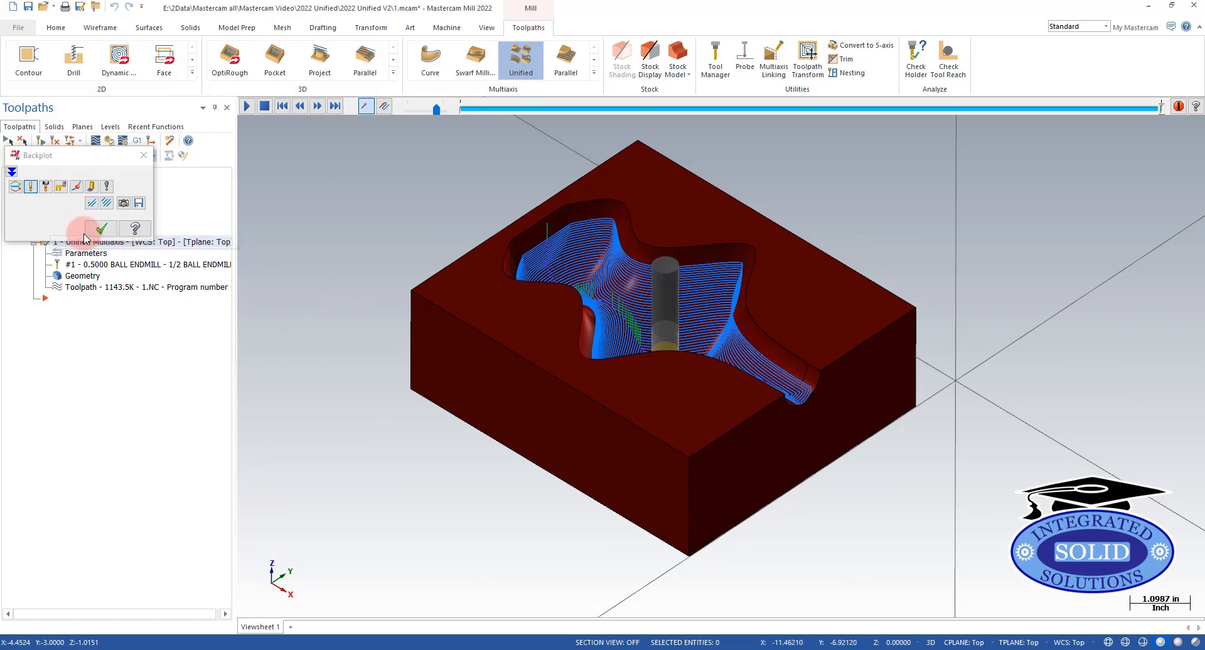
left_click(100, 228)
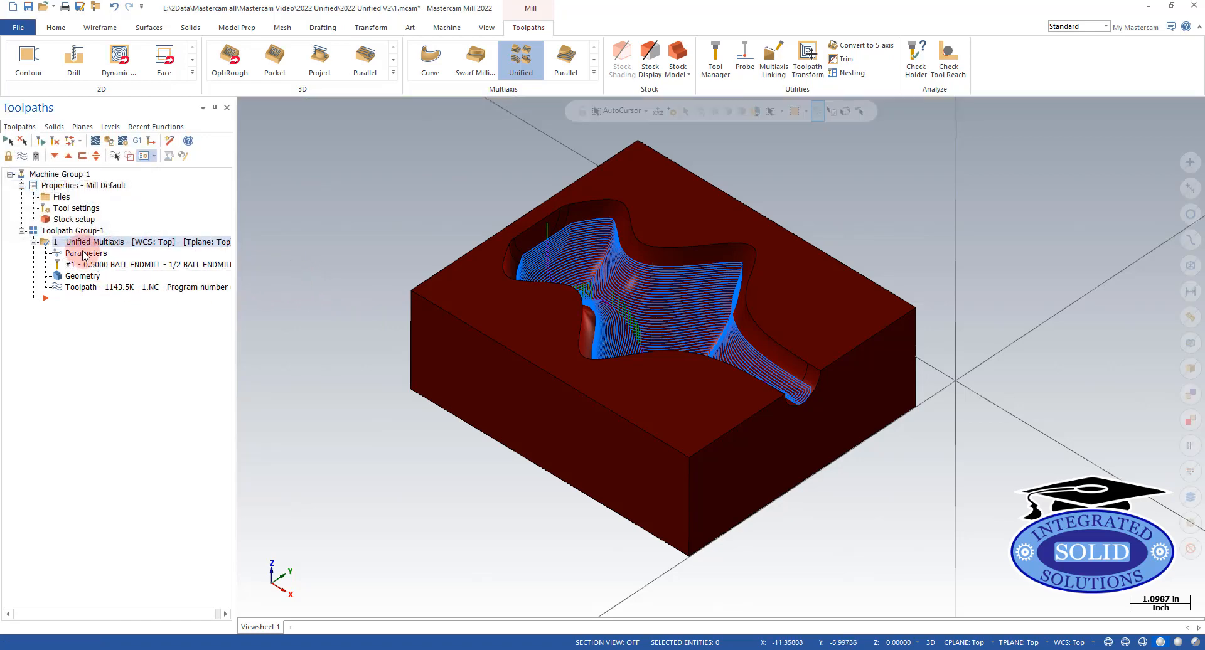
Enable round corners at 0.05 radius, leaving extend/trim off, and regenerate the toolpath
double_click(86, 252)
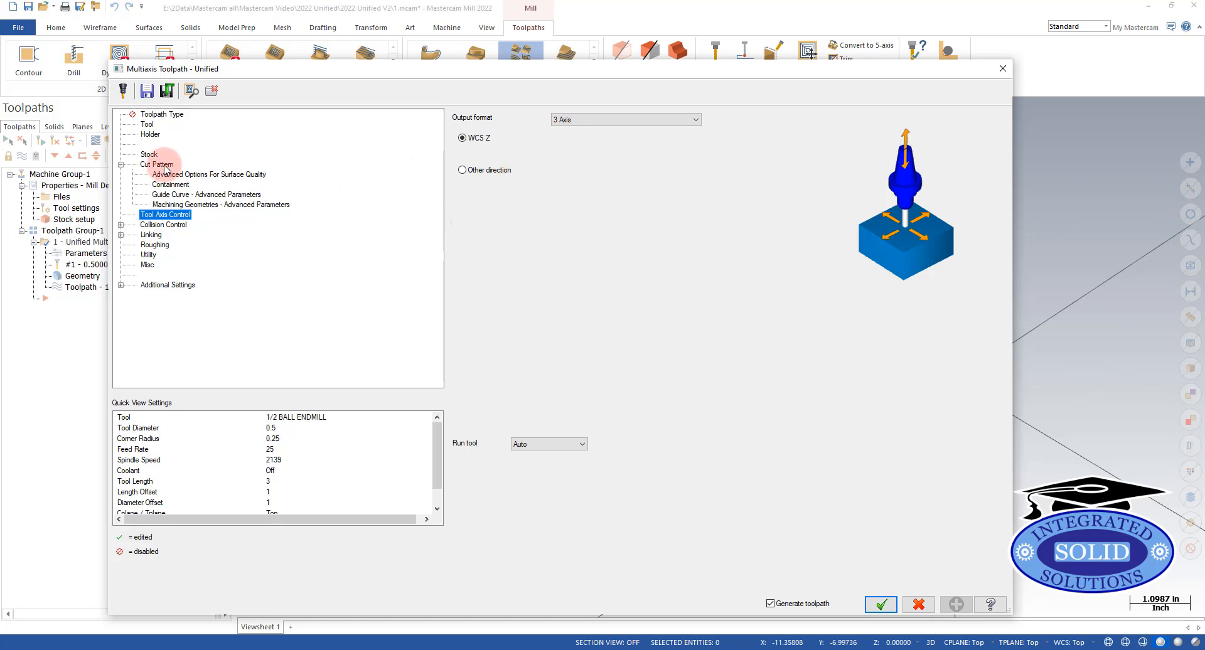
left_click(156, 165)
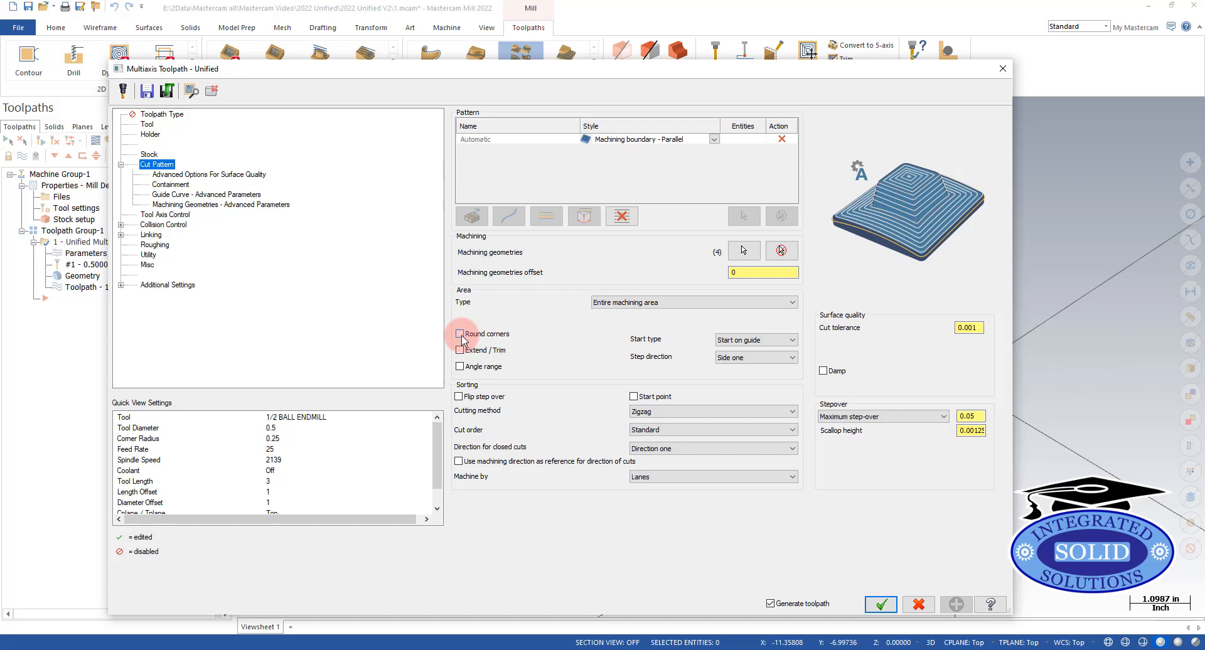
left_click(460, 334)
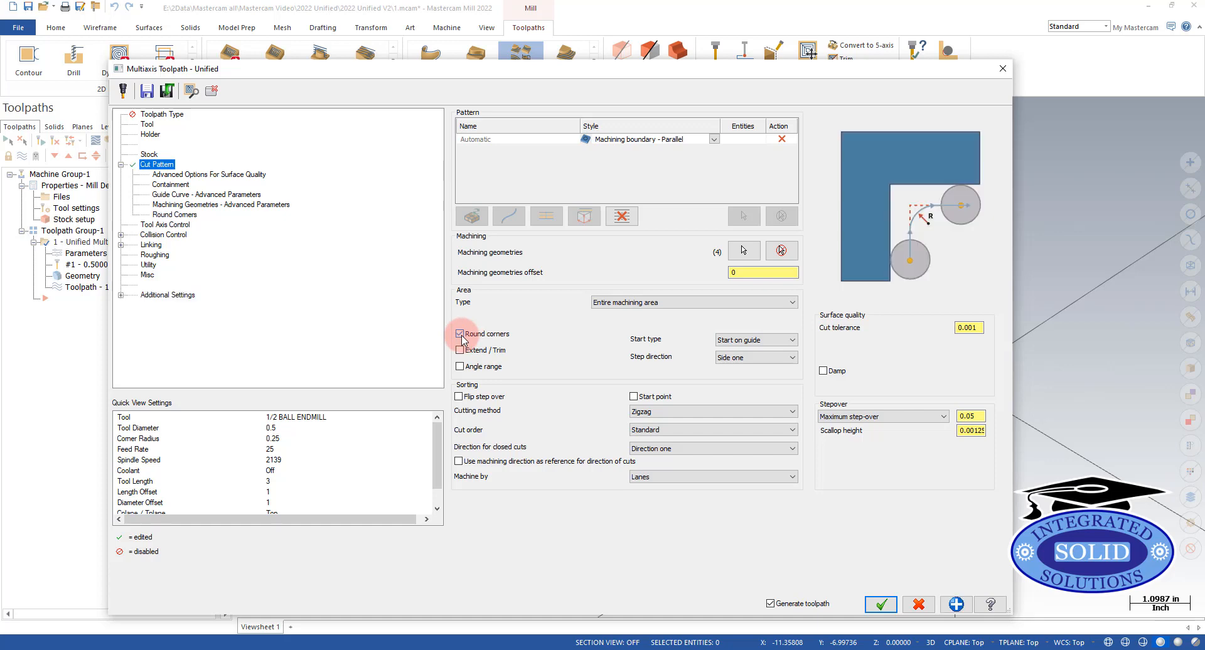
left_click(459, 334)
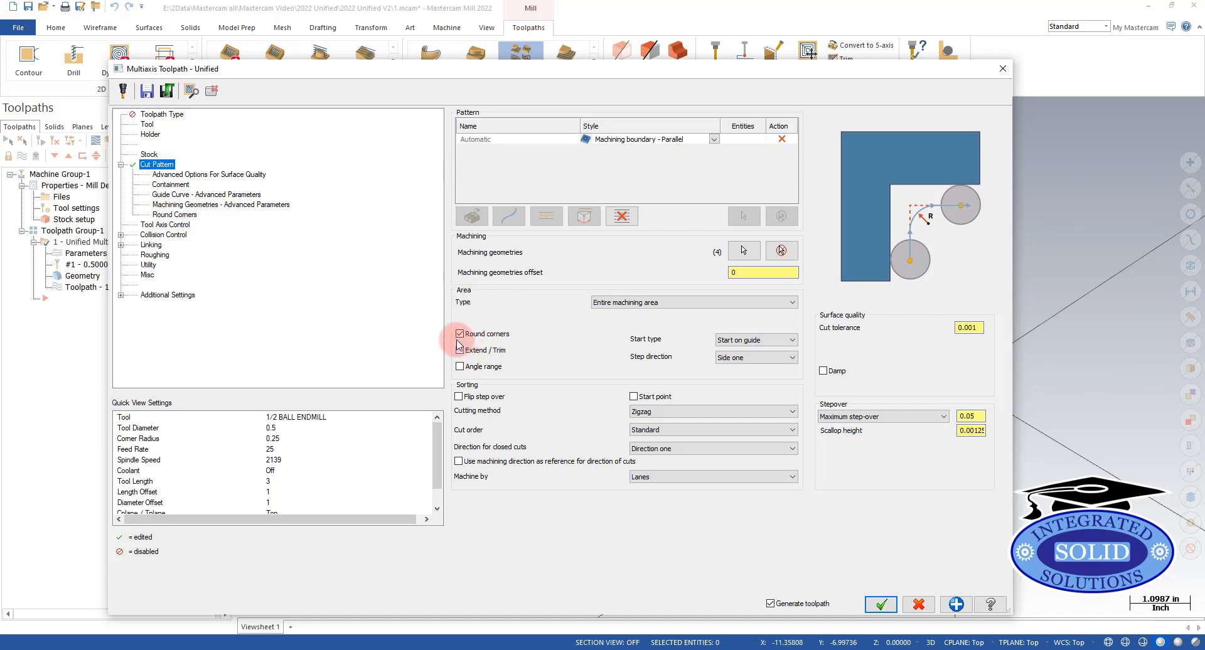
left_click(460, 334)
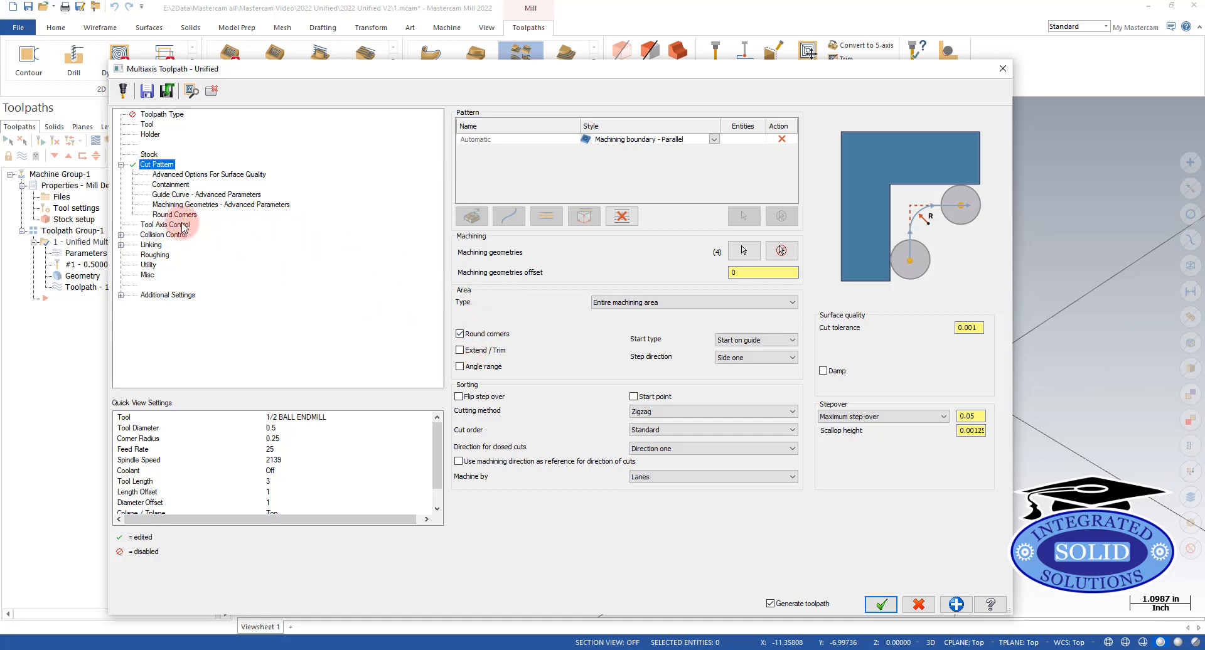
left_click(174, 215)
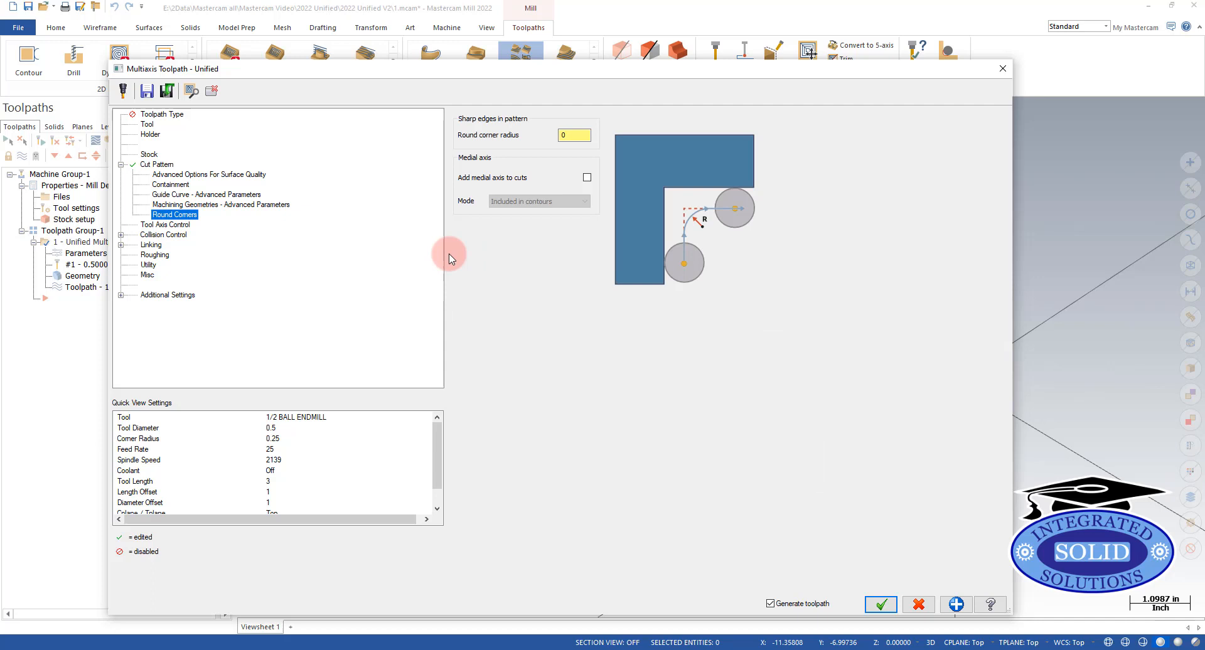
left_click(575, 134)
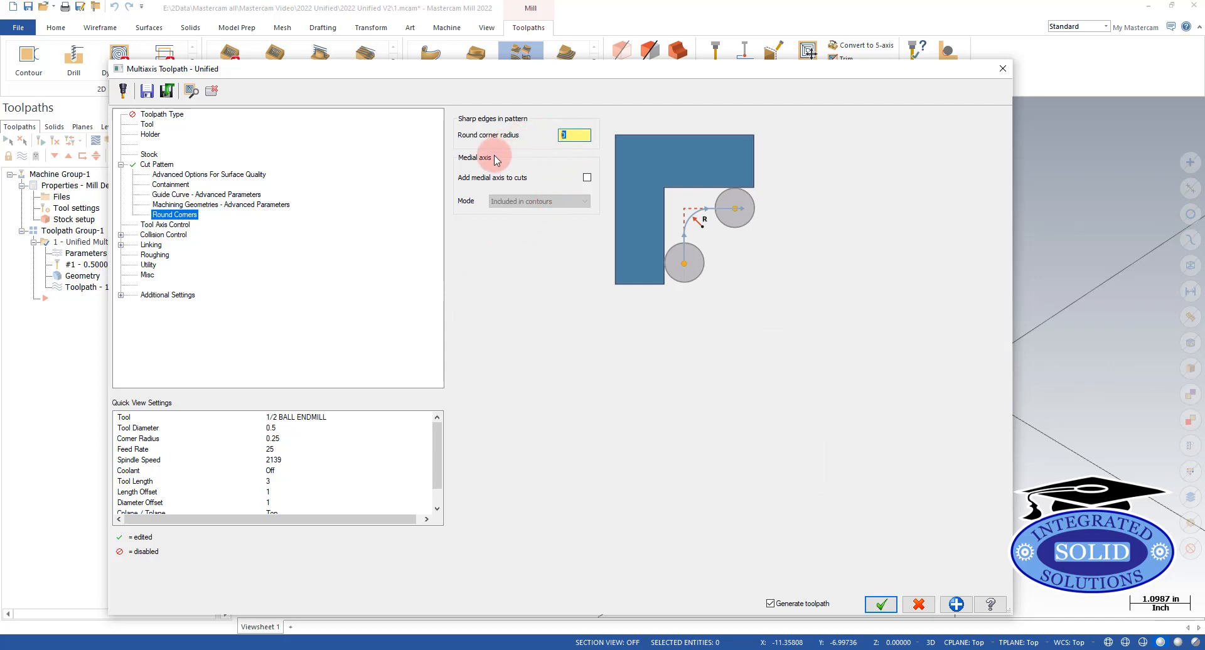
type("0.05")
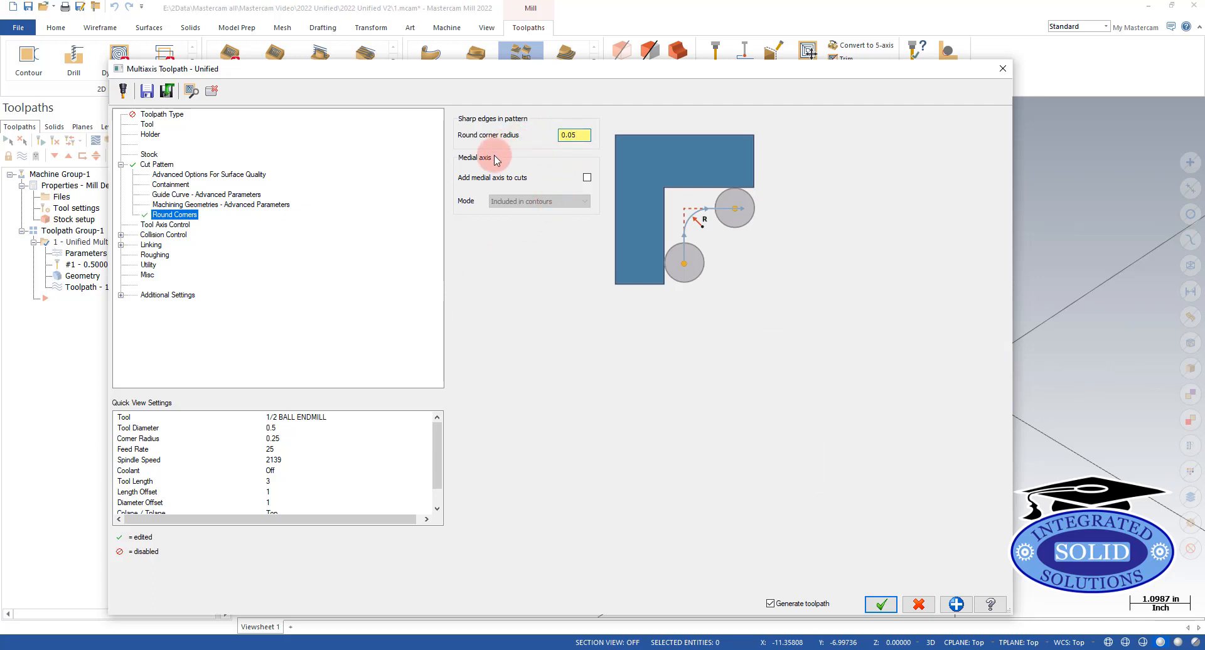
mouse_move(848, 575)
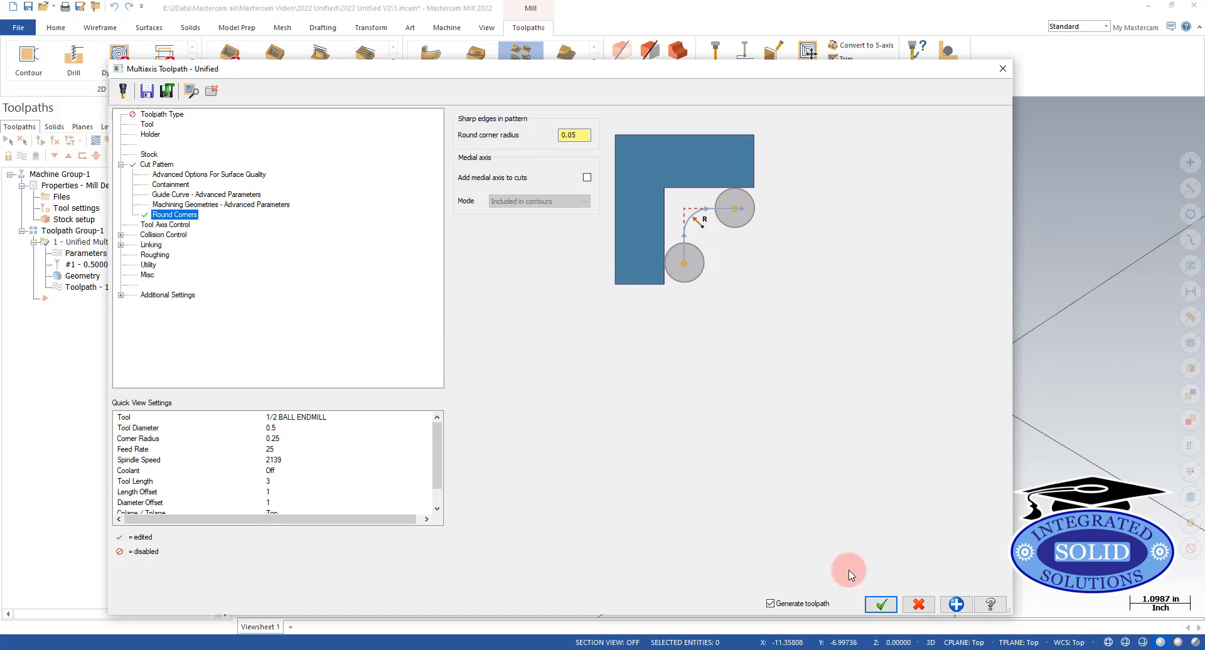
left_click(880, 604)
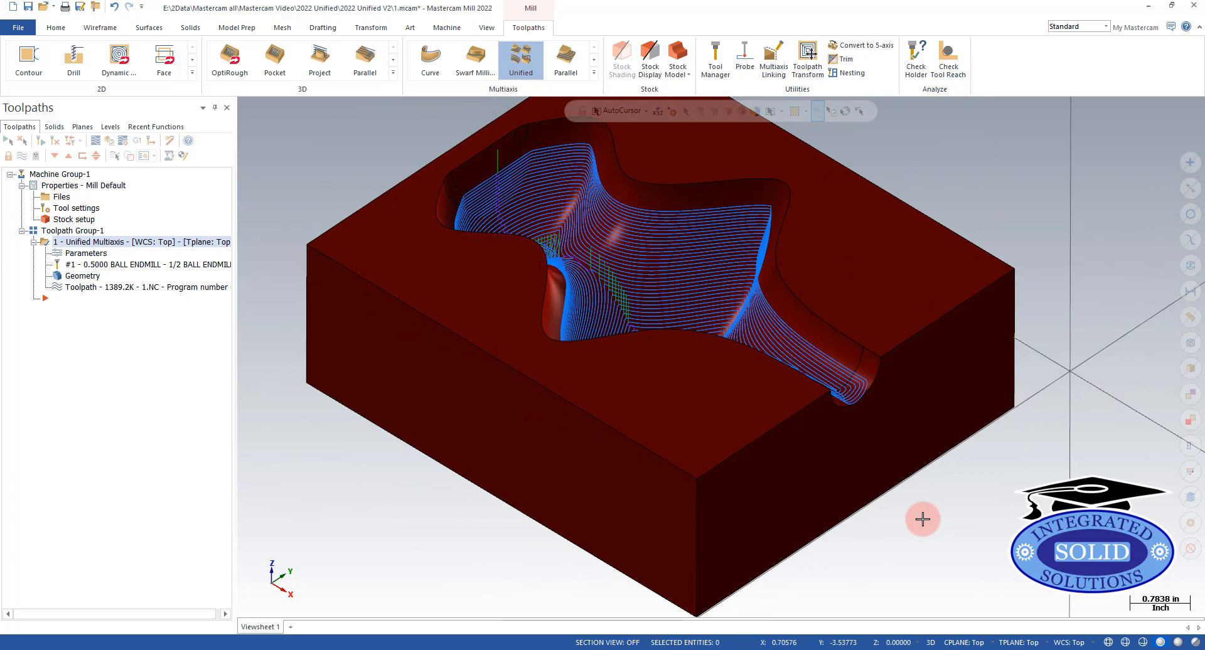
mouse_move(312, 513)
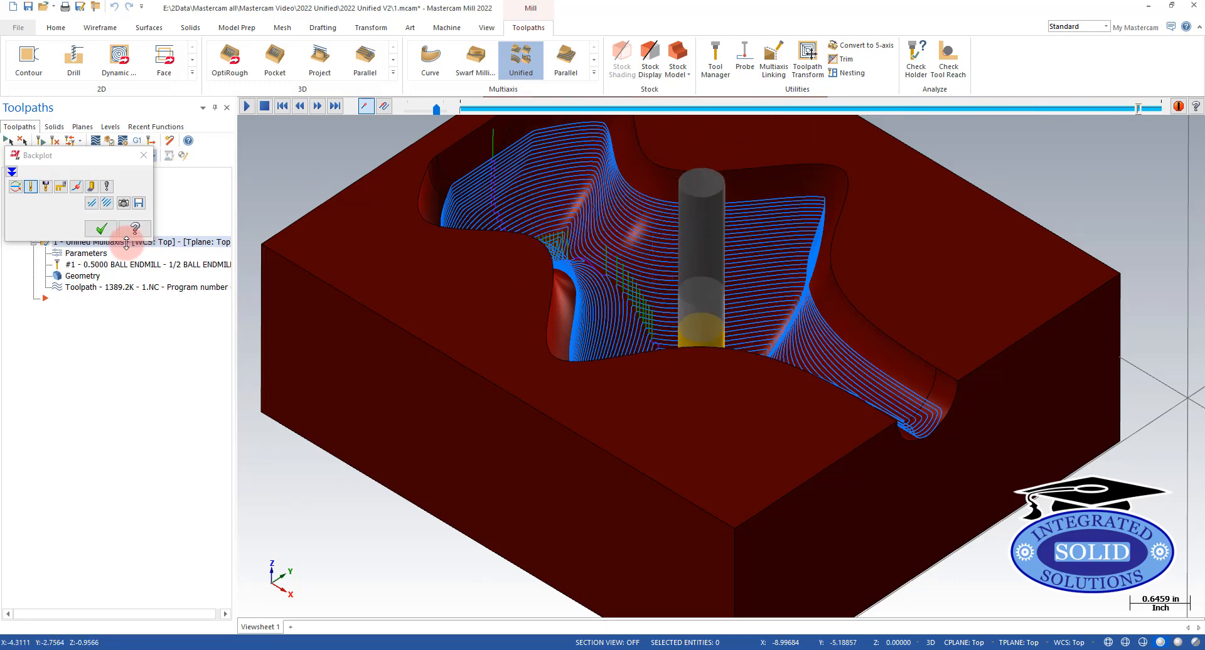
Close the current playback and replay the round-corner toolpath in Backplot
left_click(100, 229)
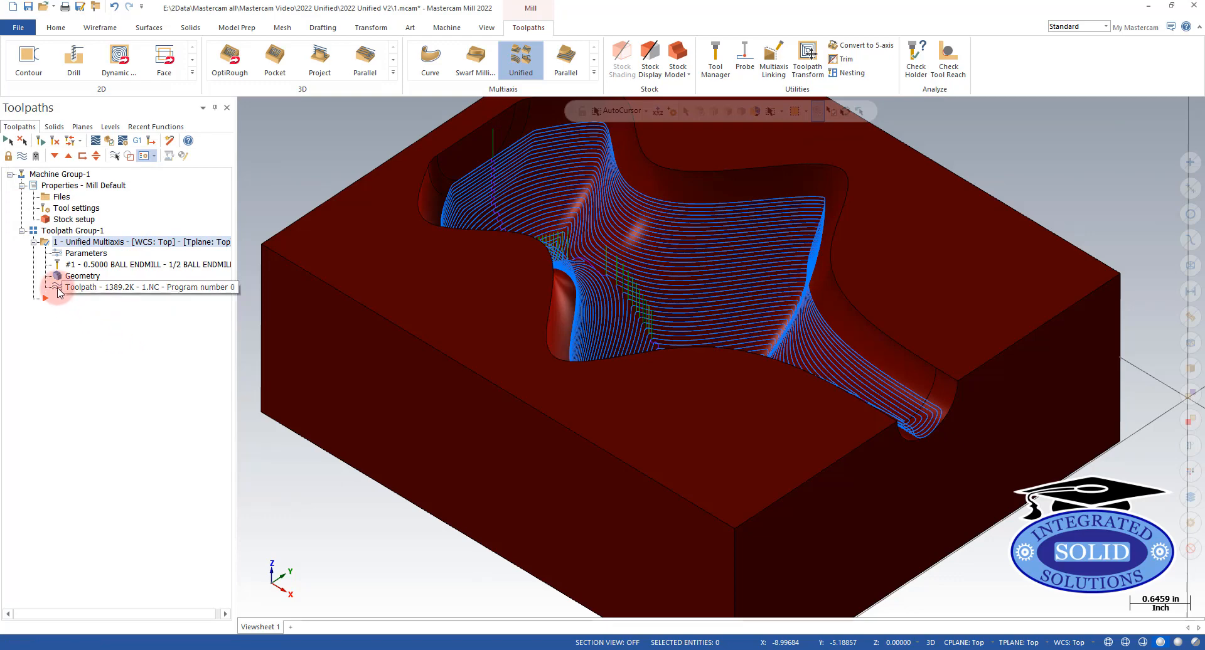
left_click(55, 287)
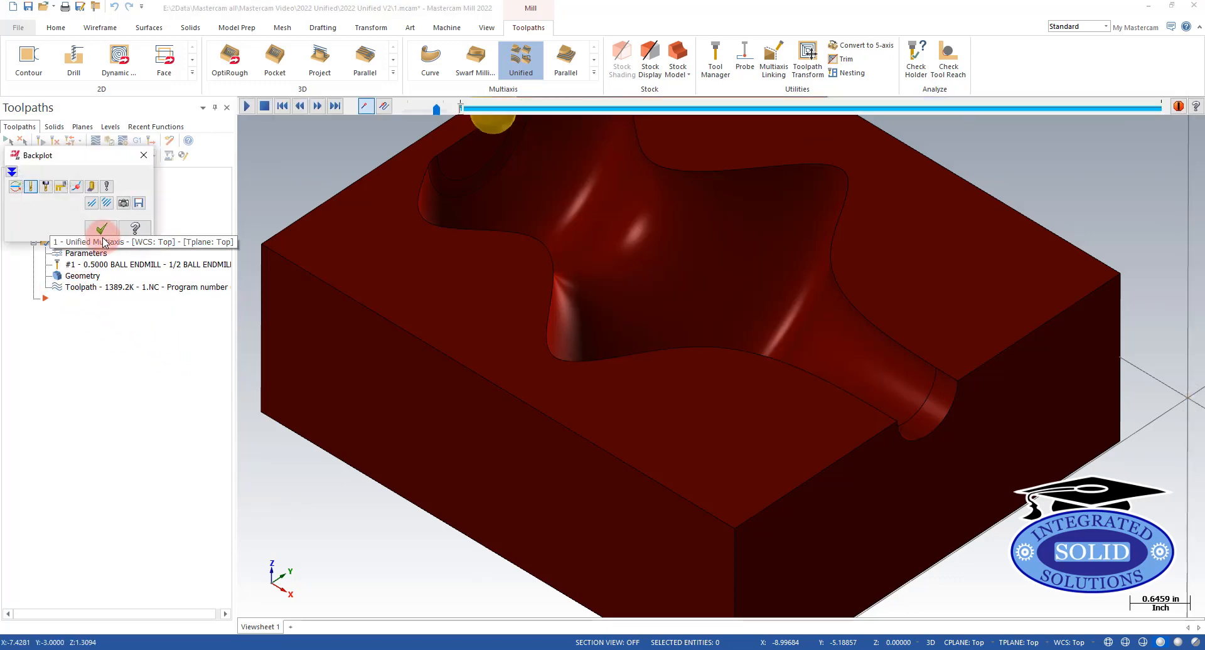
Change the Cut Pattern cutting method from Zigzag to Spiral
left_click(101, 230)
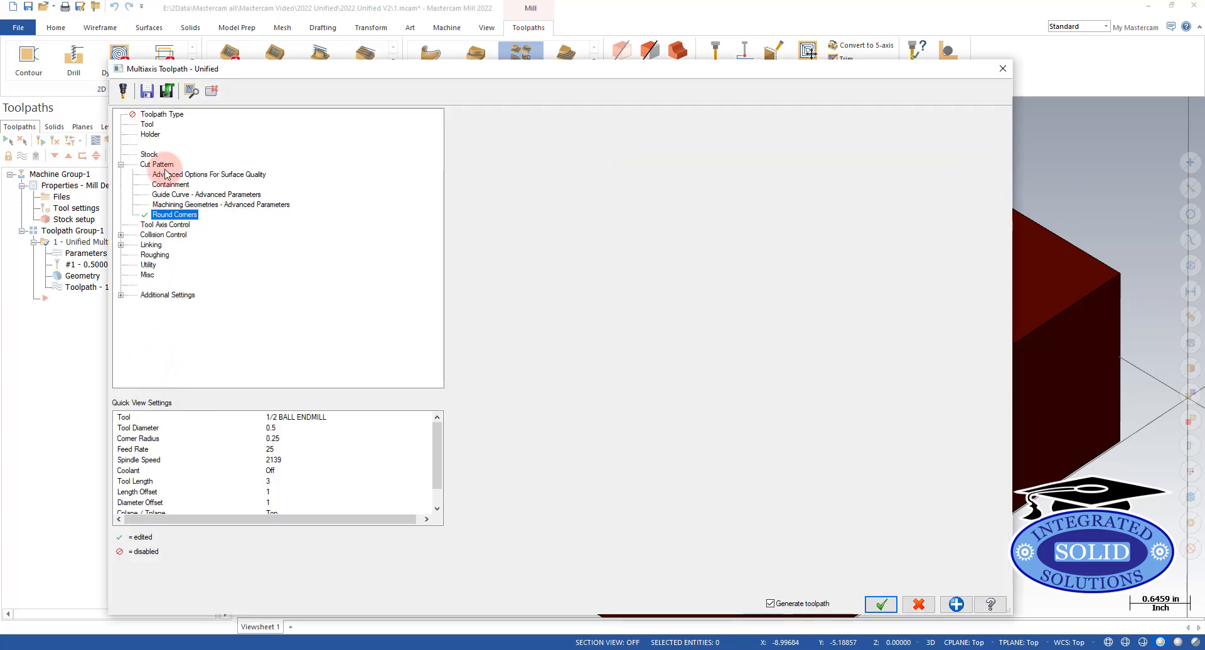
left_click(157, 164)
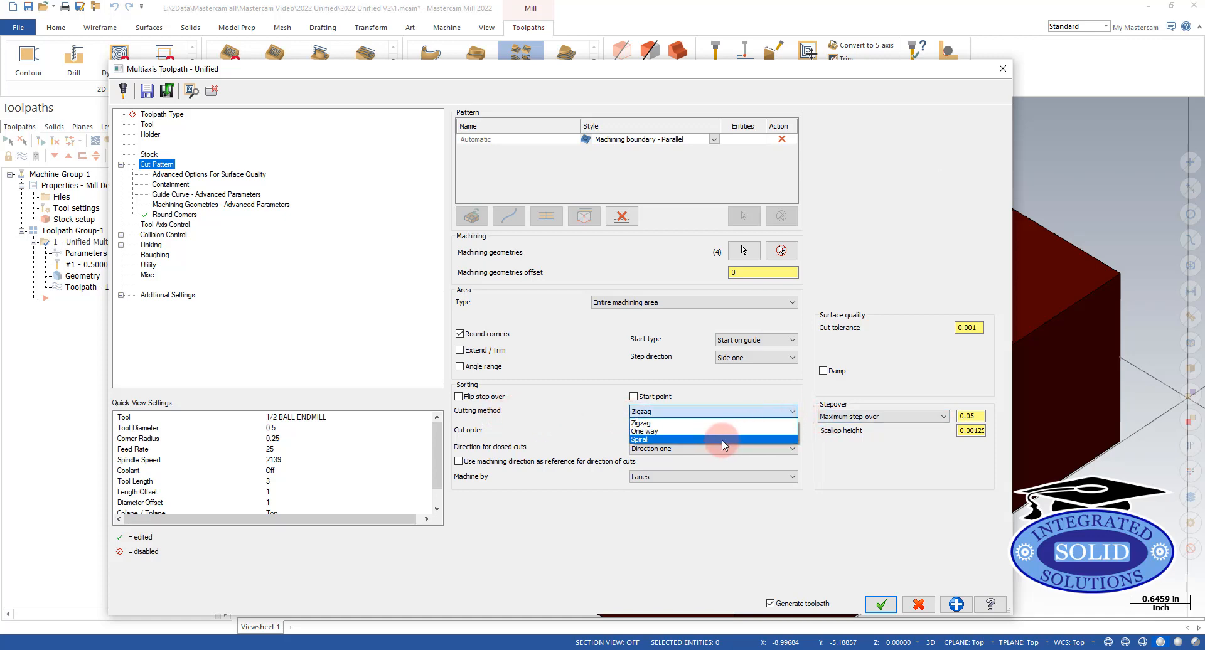
left_click(639, 440)
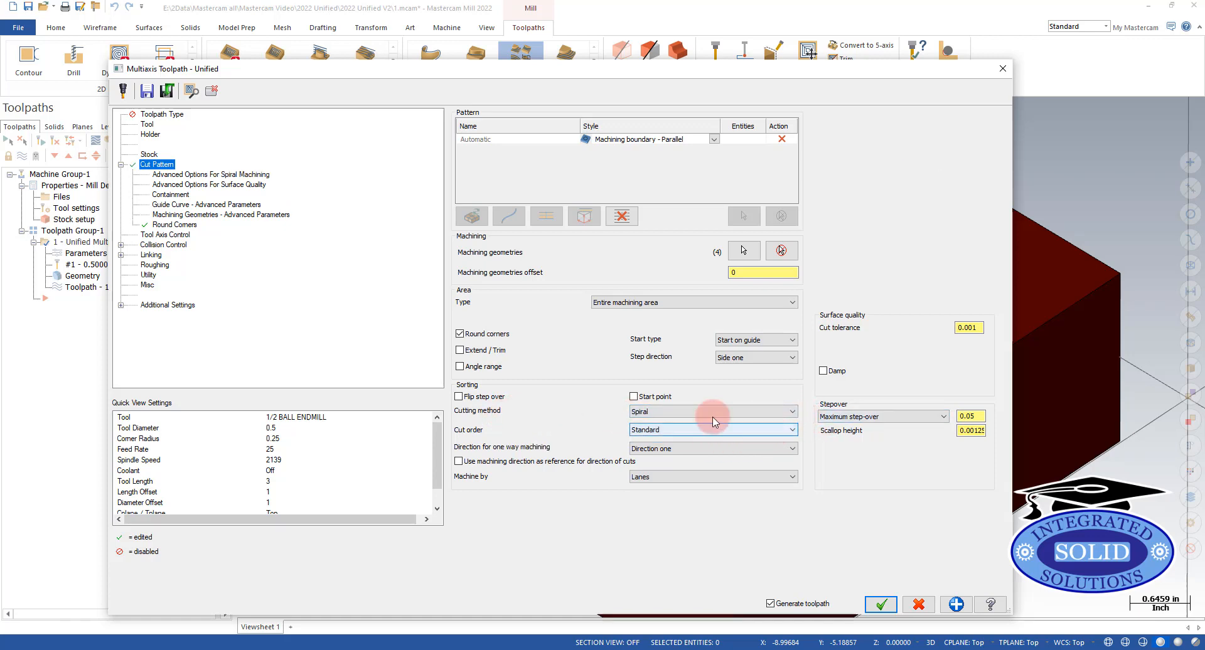
left_click(151, 255)
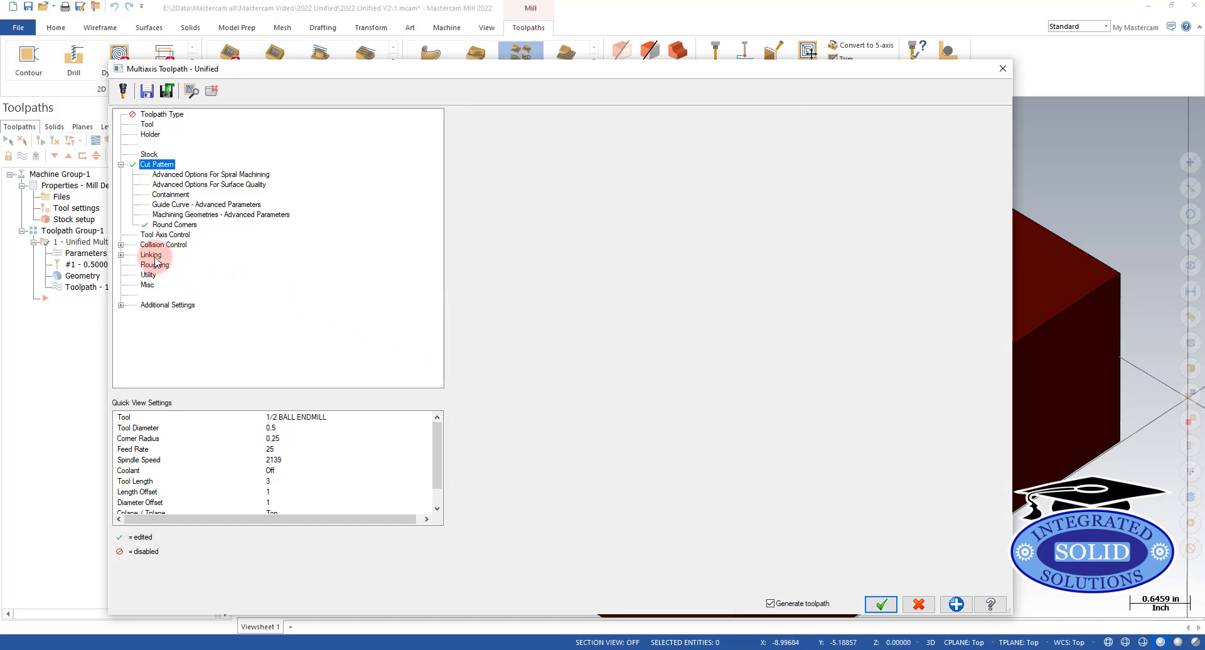
Use lead-in on first entry, lead-out on last exit, lead-in/out on large gaps, then regenerate
left_click(150, 255)
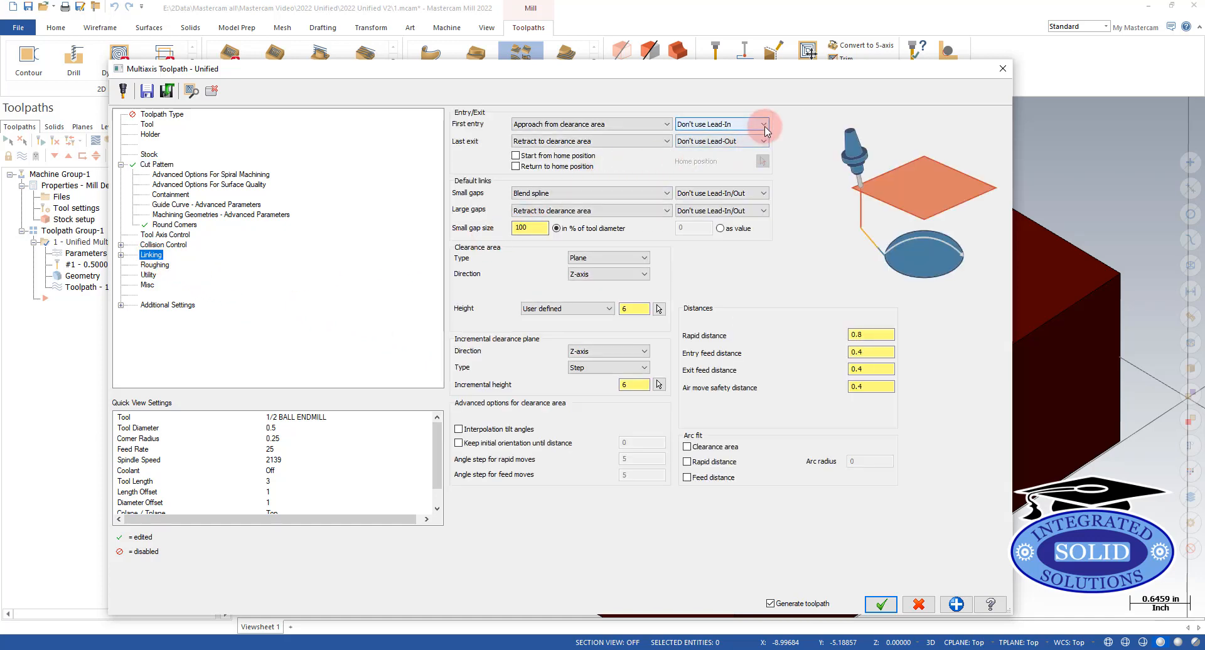
left_click(761, 124)
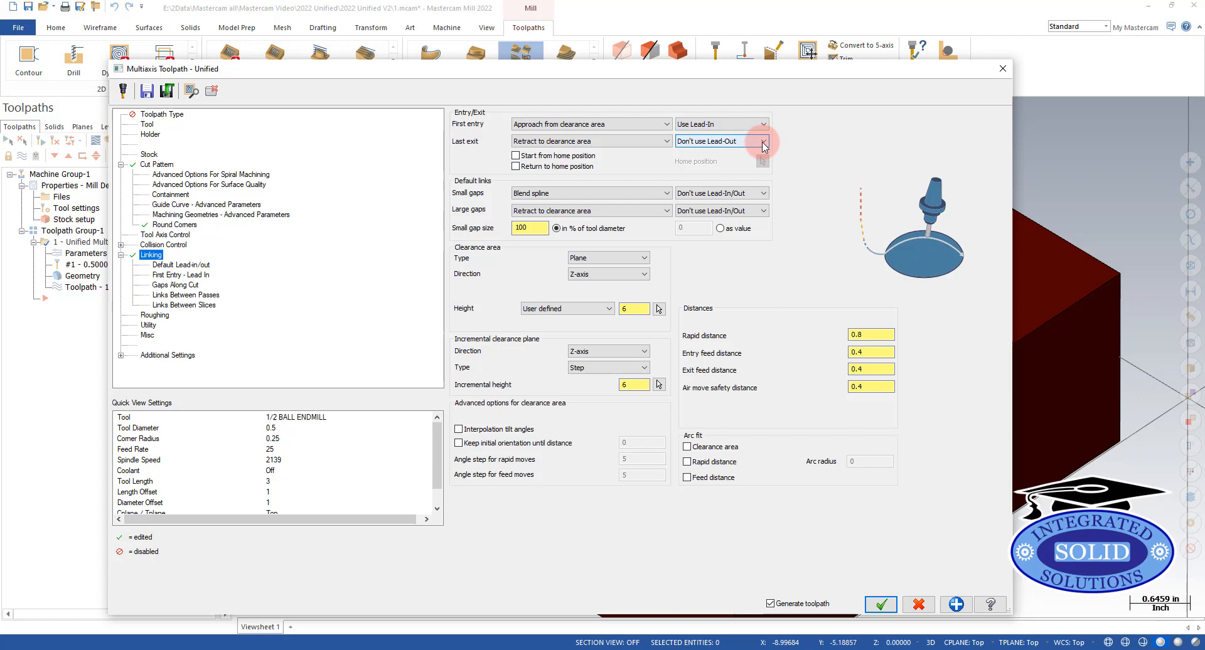
left_click(760, 140)
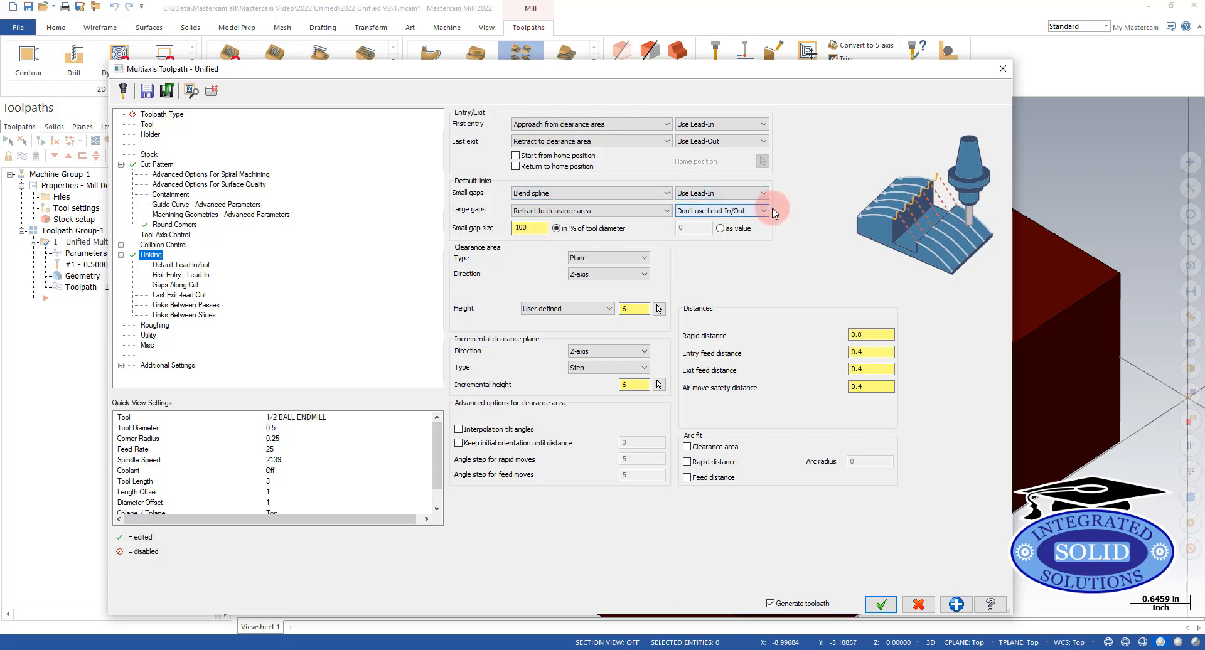
left_click(746, 211)
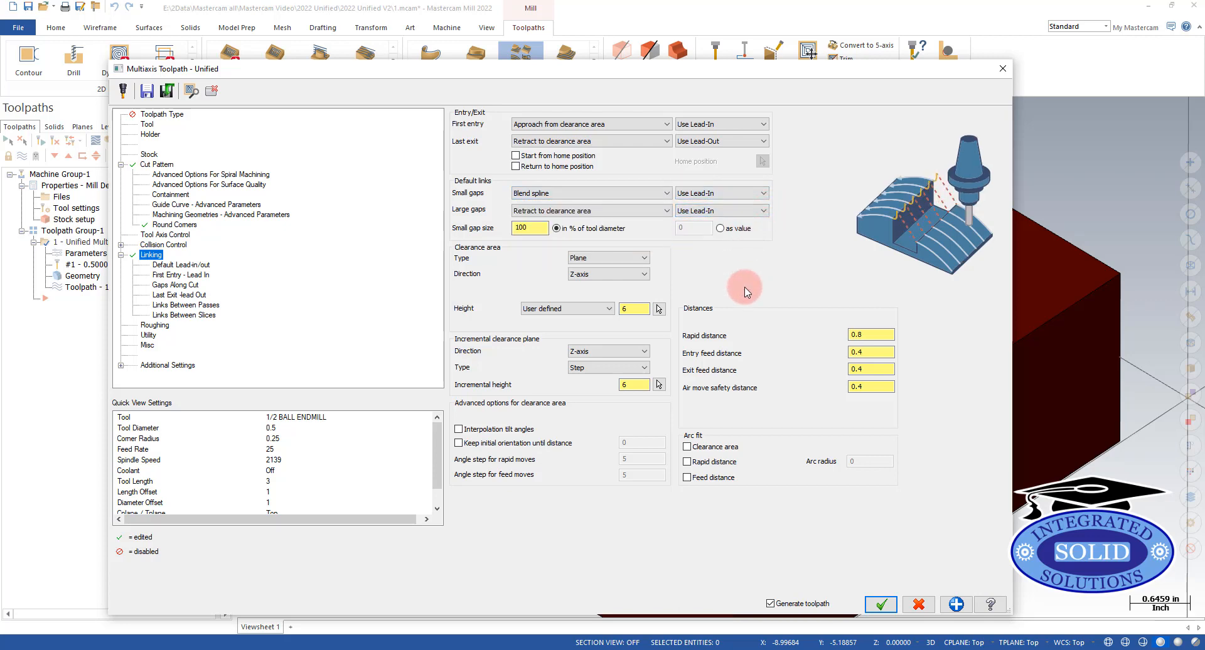
left_click(881, 604)
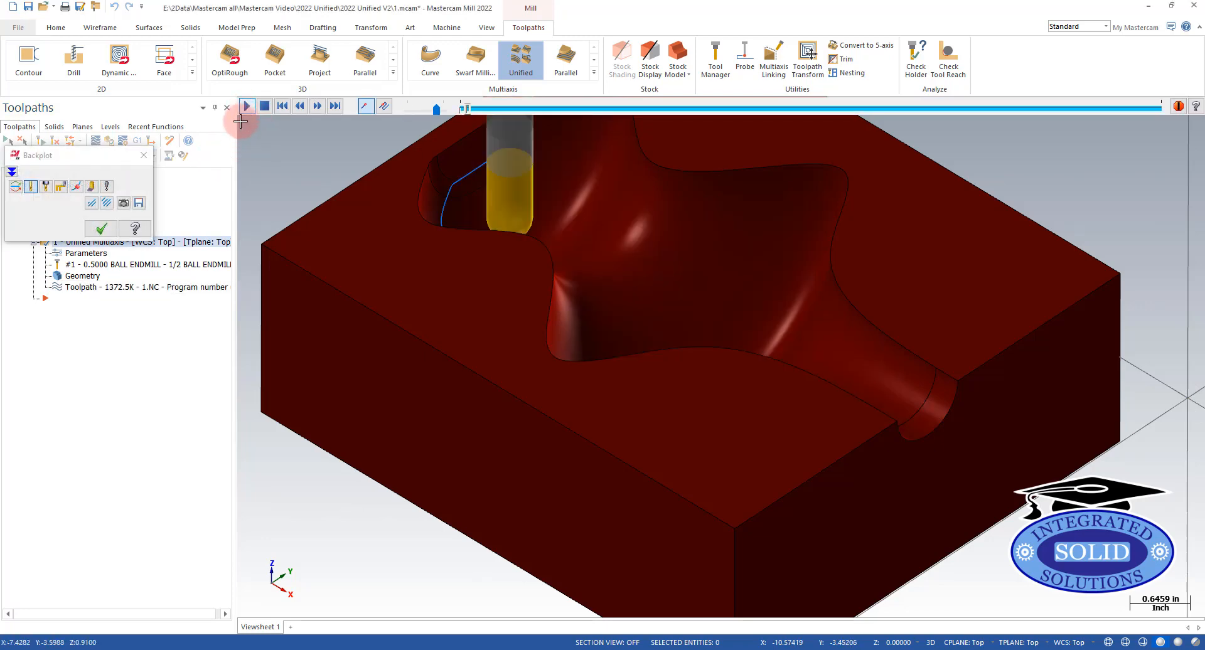
Backplot the spiral toolpath, orbit to inspect the cuts, then reopen its parameters
left_click(247, 105)
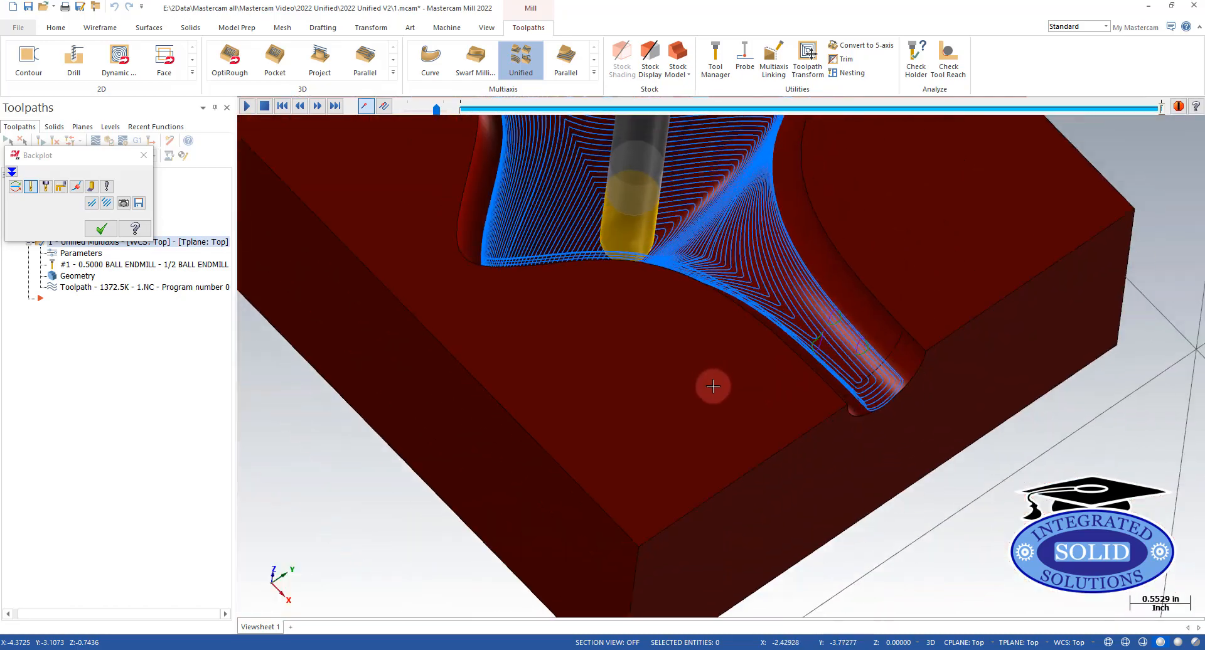
left_click_drag(712, 386, 634, 324)
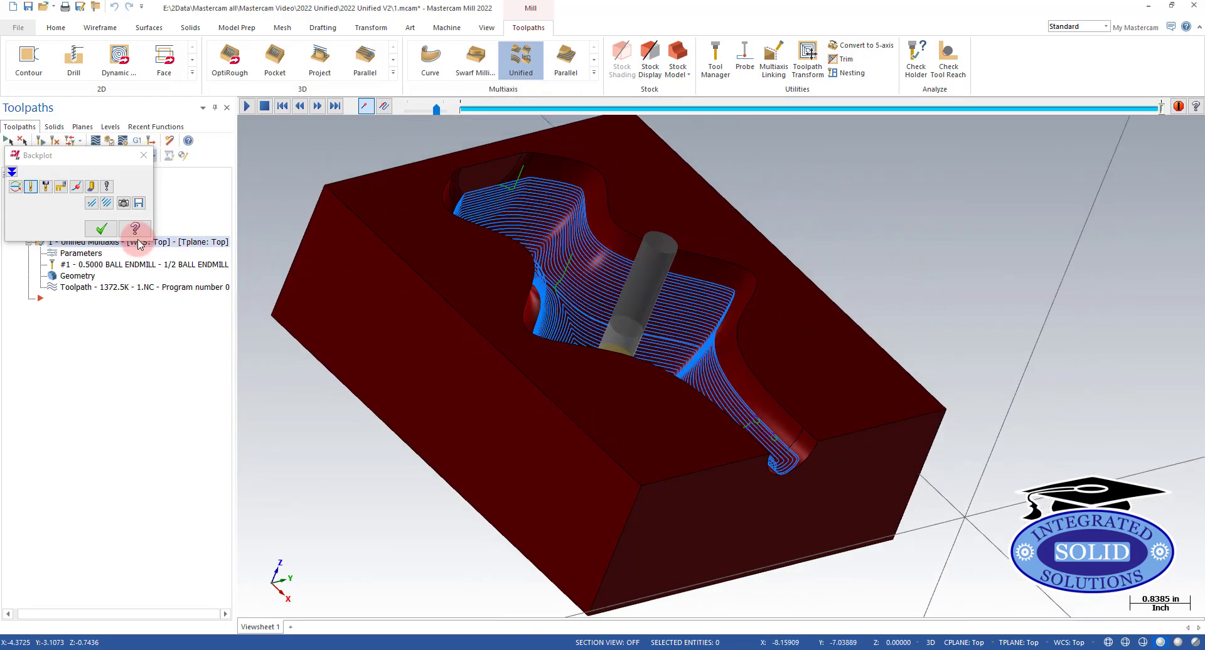
left_click(101, 229)
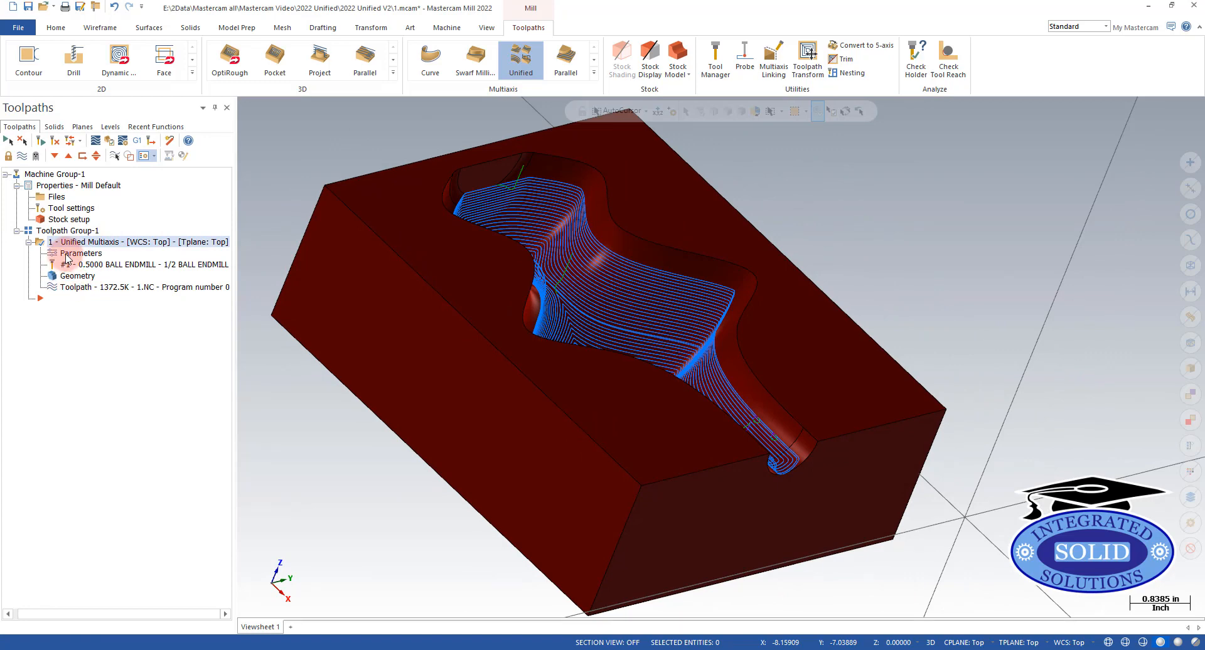
double_click(81, 253)
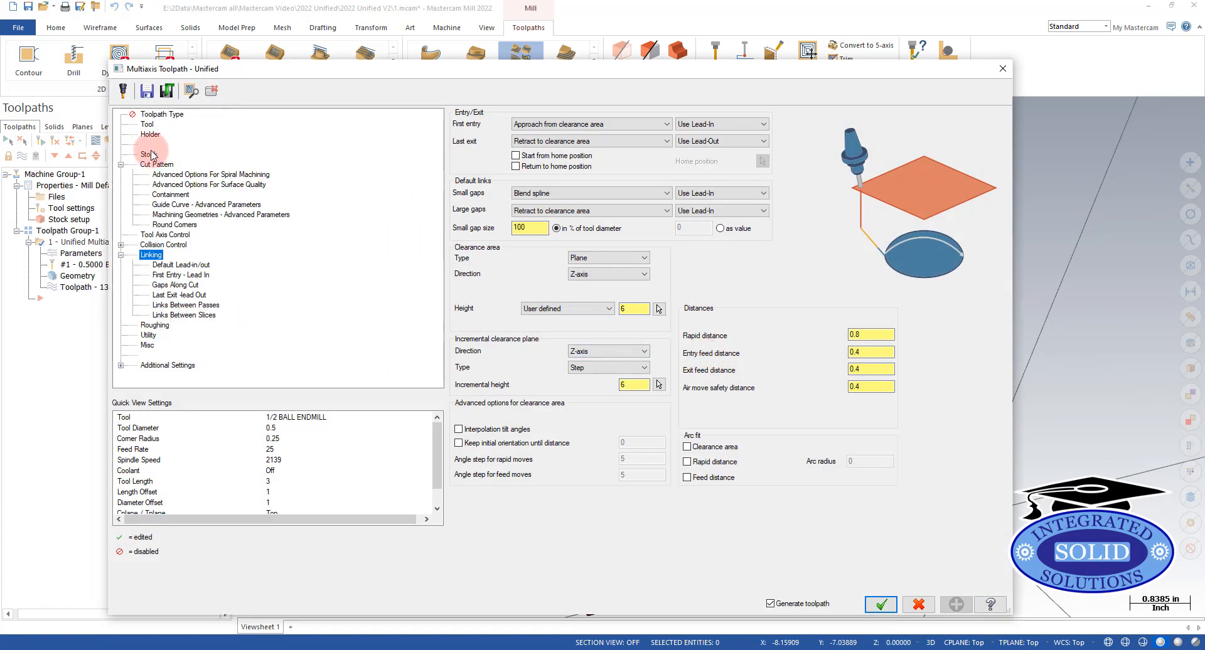
Set Maximum step-over to 0.02 on the Cut Pattern page and regenerate
left_click(157, 164)
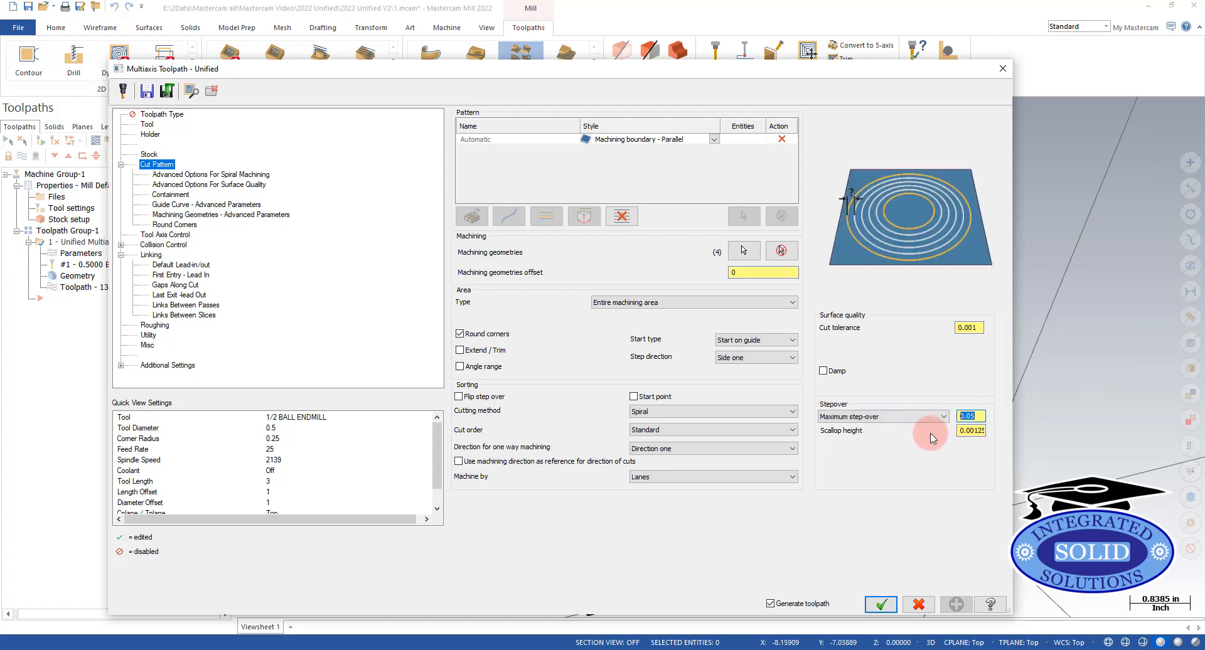
mouse_move(934, 457)
type("0.02")
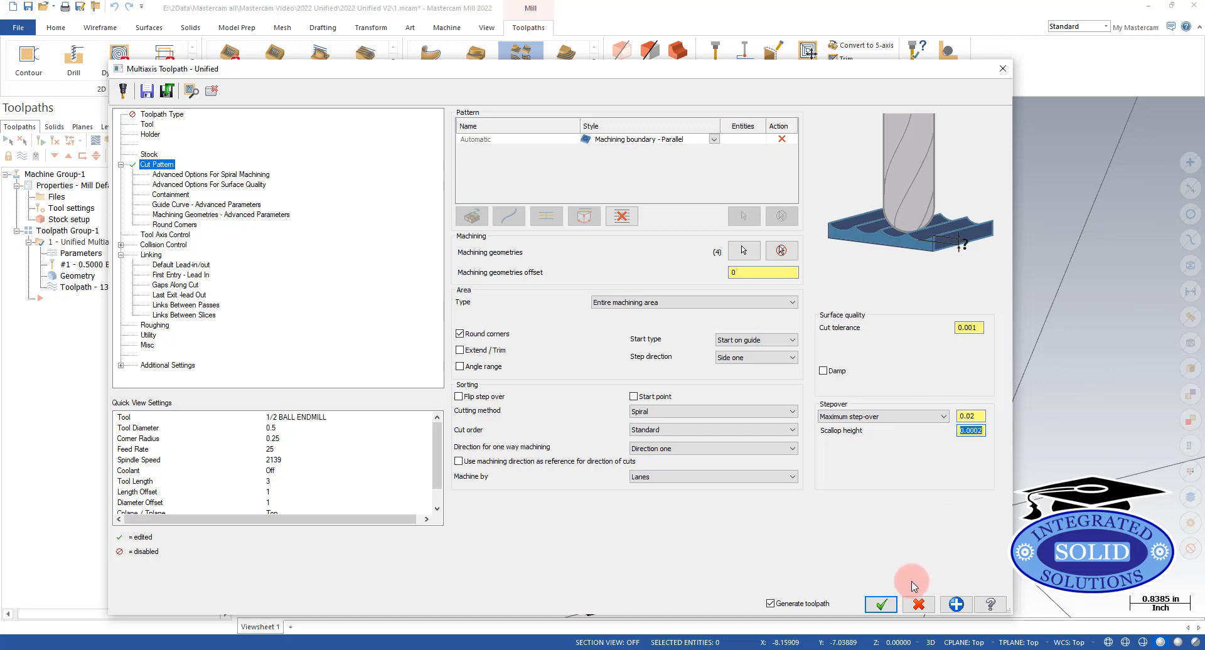
left_click(880, 604)
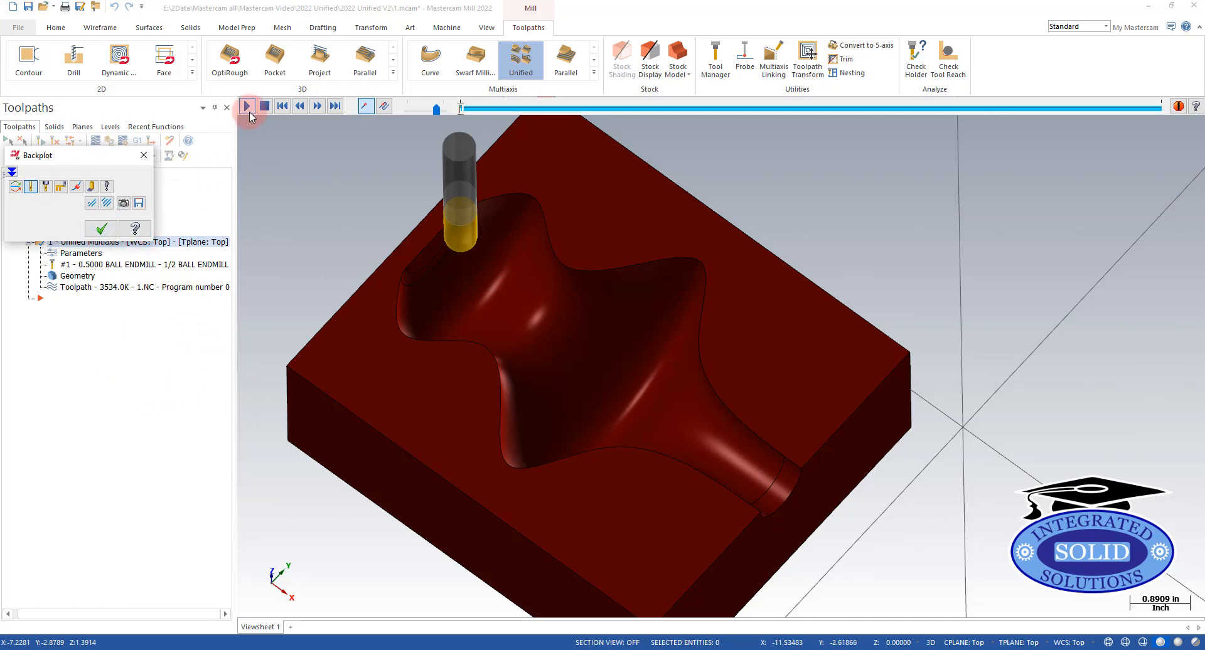
Play the backplot of the regenerated 0.02 step-over toolpath
left_click(246, 105)
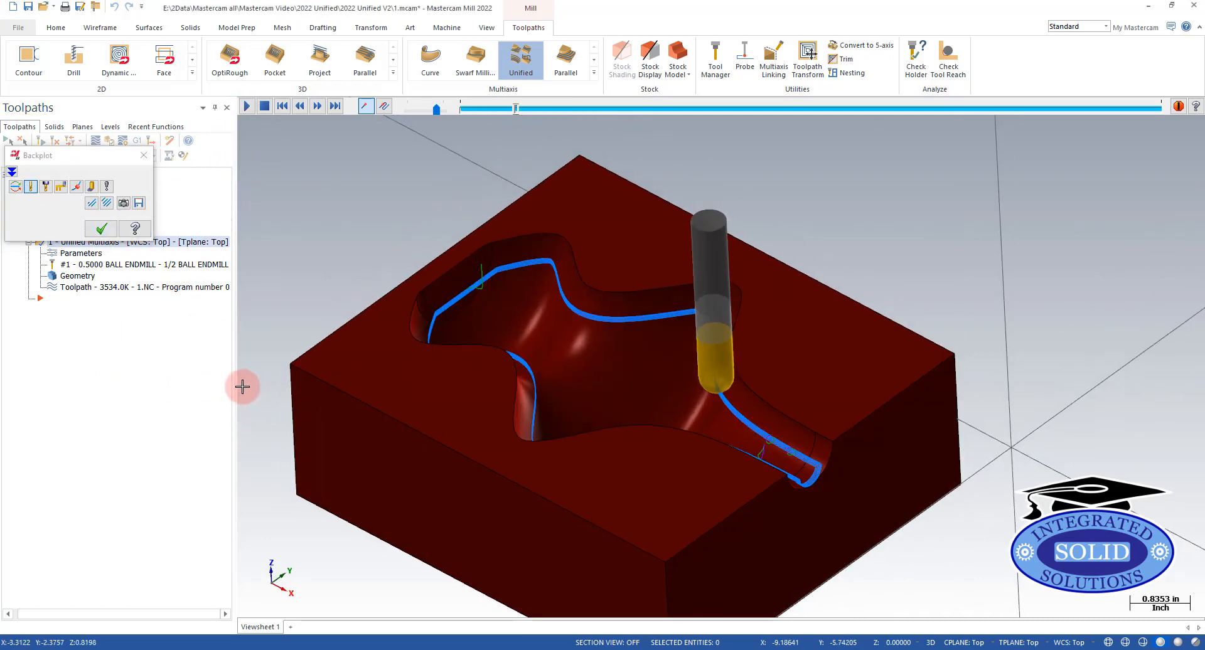